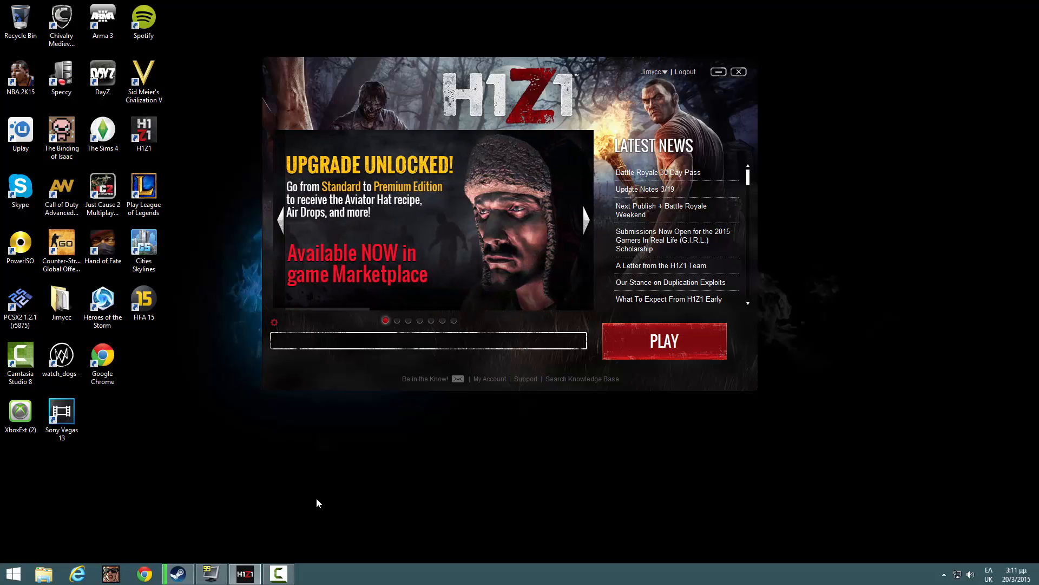
mouse_move(224, 513)
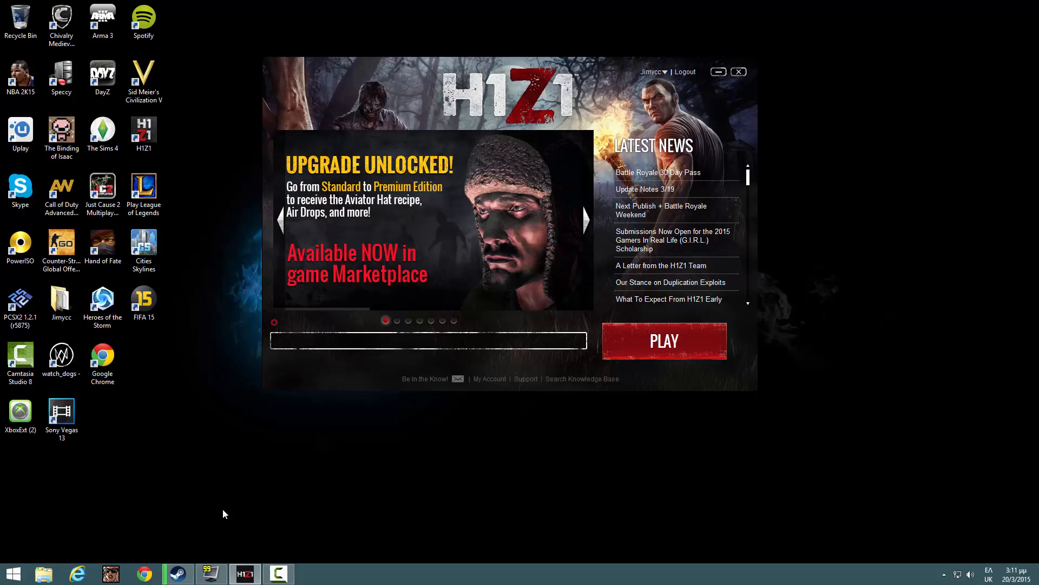
Browse H1Z1's local files from its Steam Properties > Local Files and locate UserOptions
left_click(176, 573)
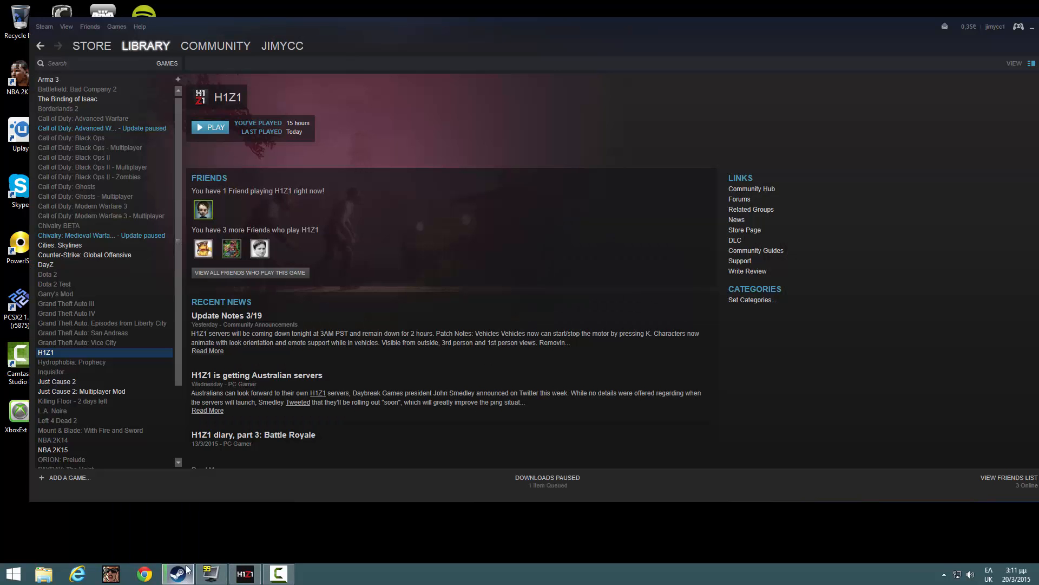
right_click(47, 352)
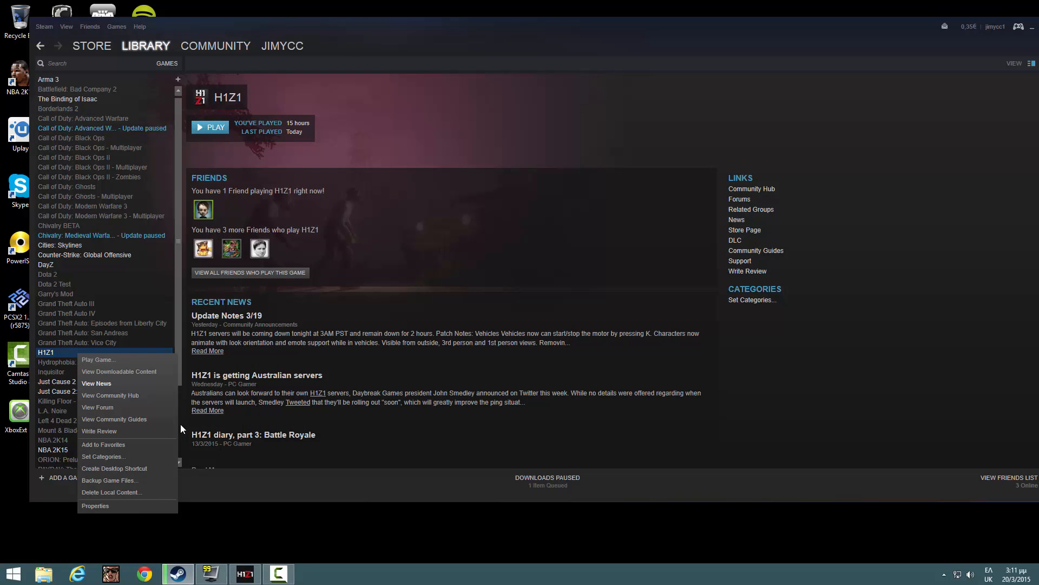
left_click(95, 506)
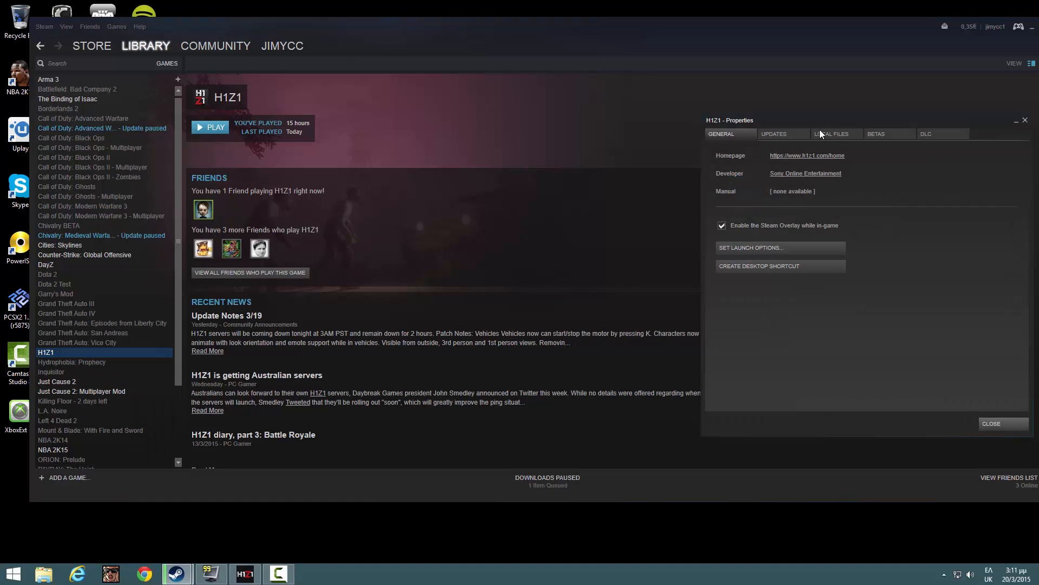
left_click(835, 134)
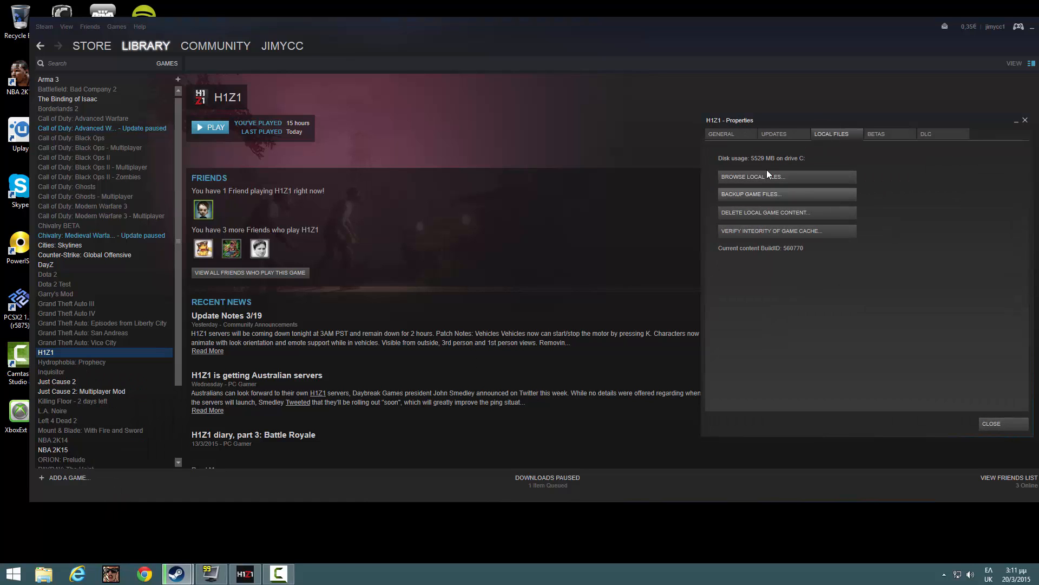
left_click(773, 135)
type("user")
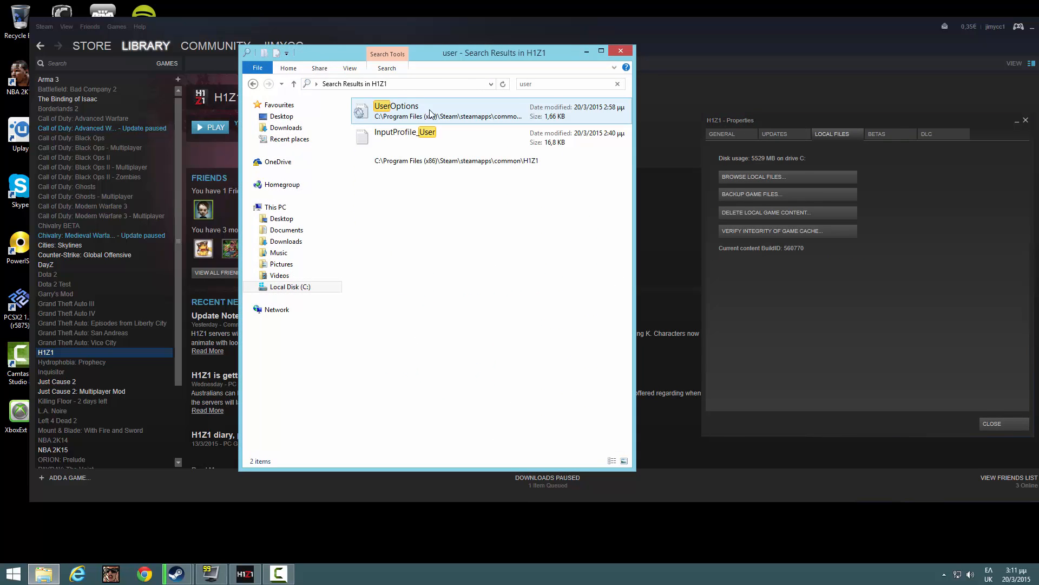
Edit UserOptions in Notepad, check the [Rendering] values, then close Notepad and Explorer
right_click(397, 111)
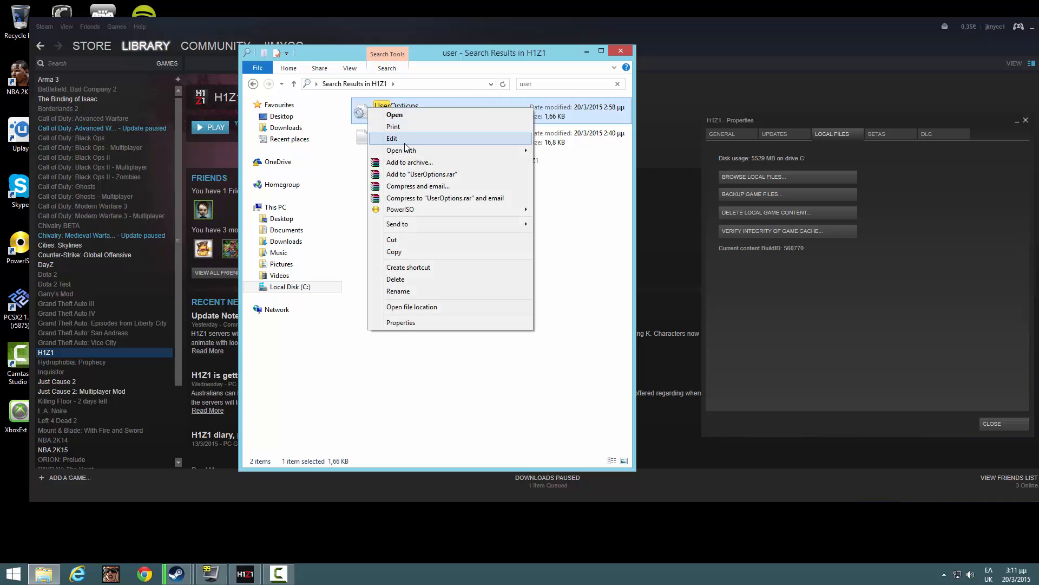
left_click(391, 137)
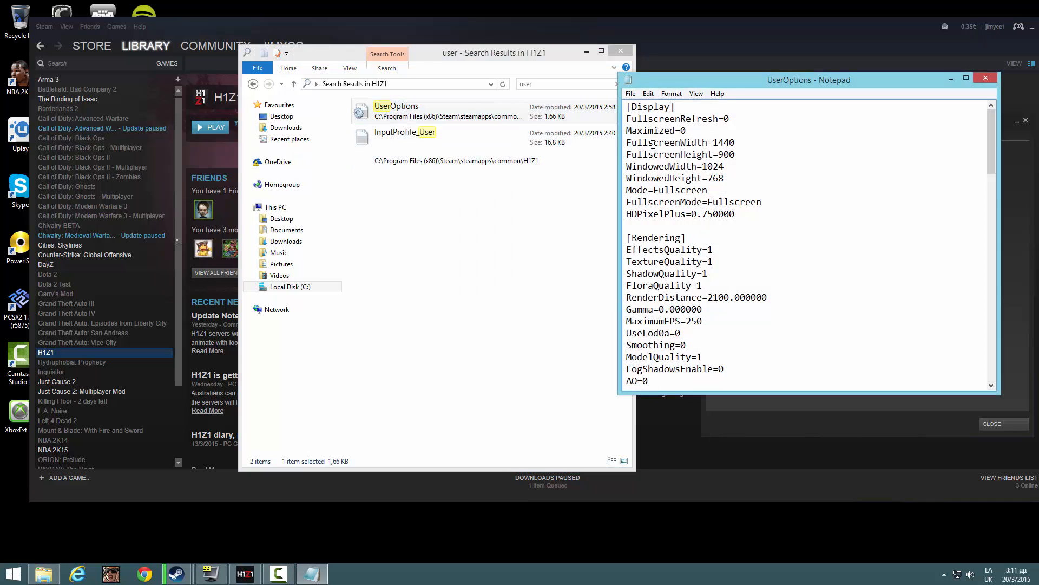
scroll("down", 3)
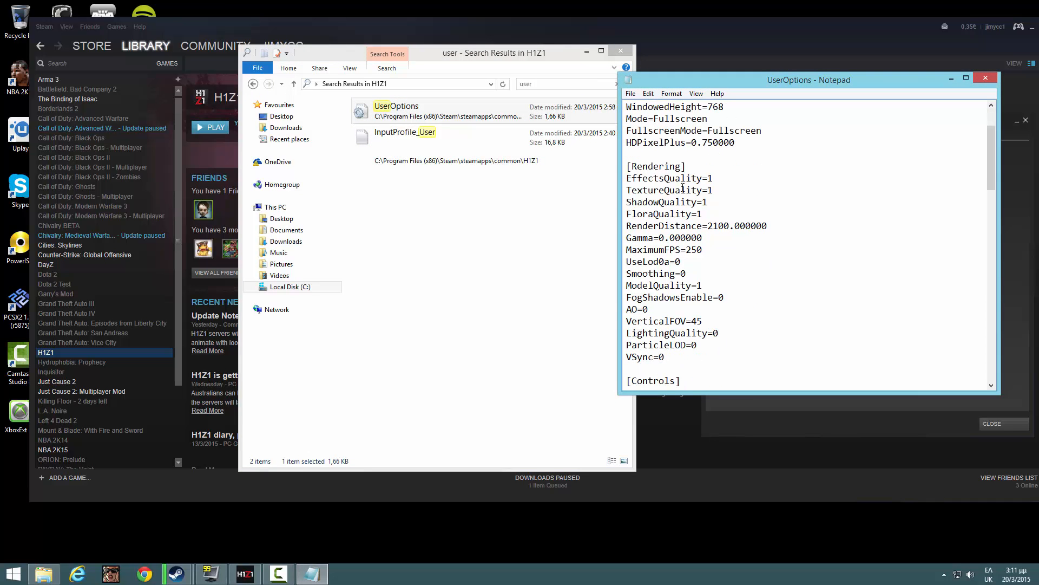
left_click_drag(627, 178, 664, 357)
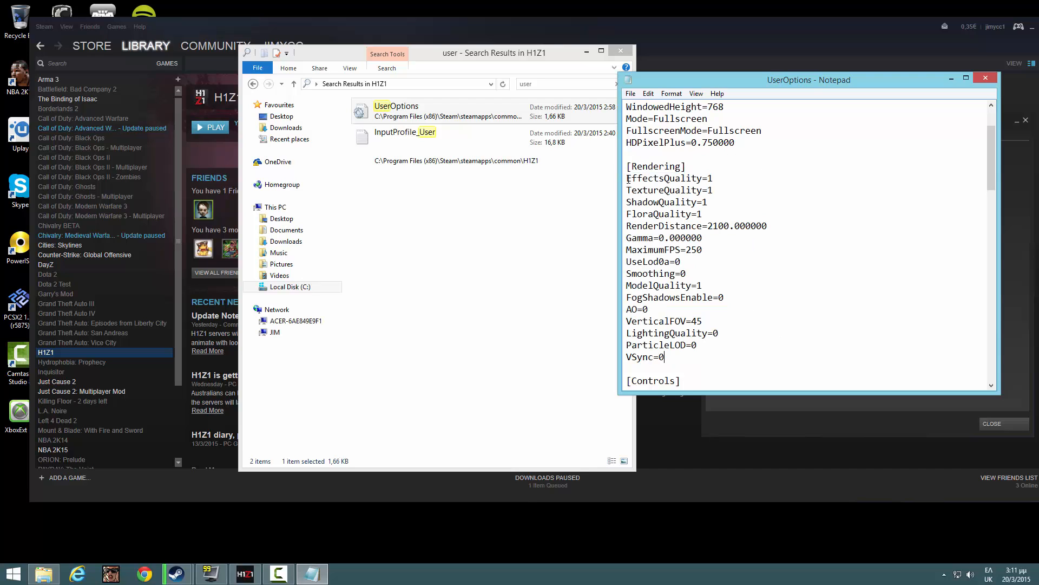
mouse_move(615, 262)
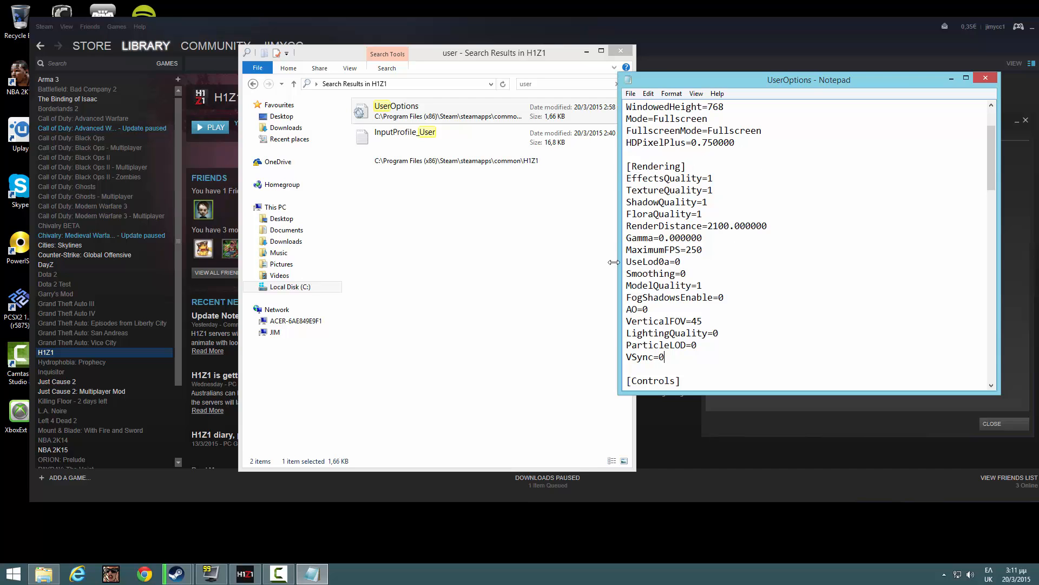
left_click(630, 93)
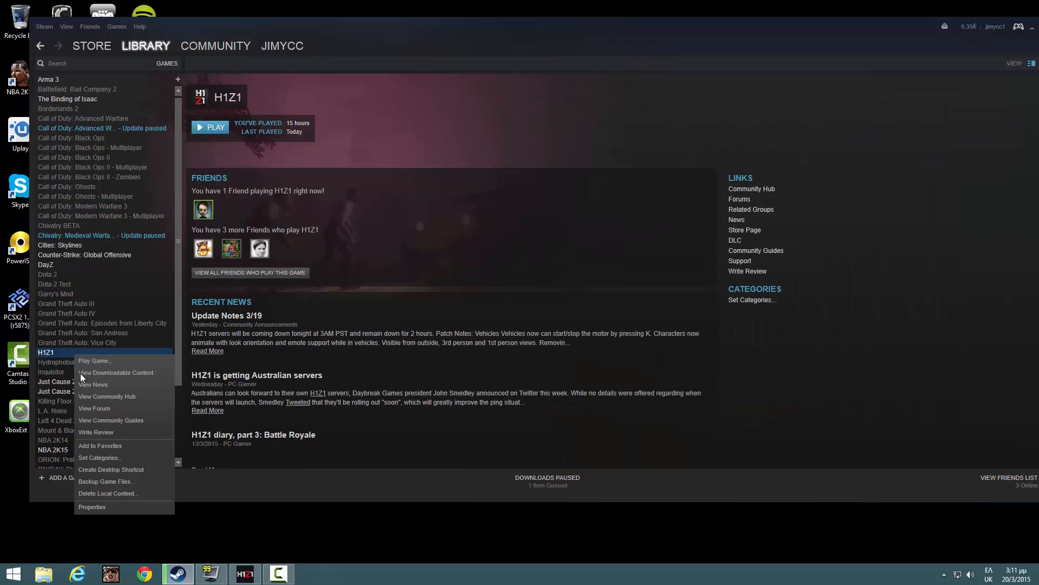
Review H1Z1's launch options -nosplash -noPause -cpuCount=4 -maxMem=6144 and select the flags
left_click(91, 507)
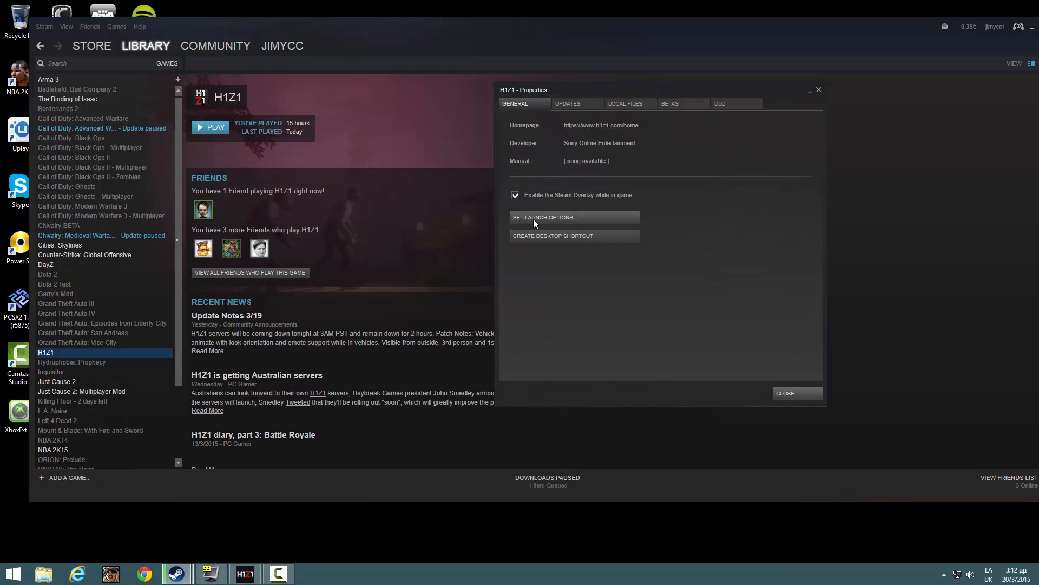
left_click(545, 216)
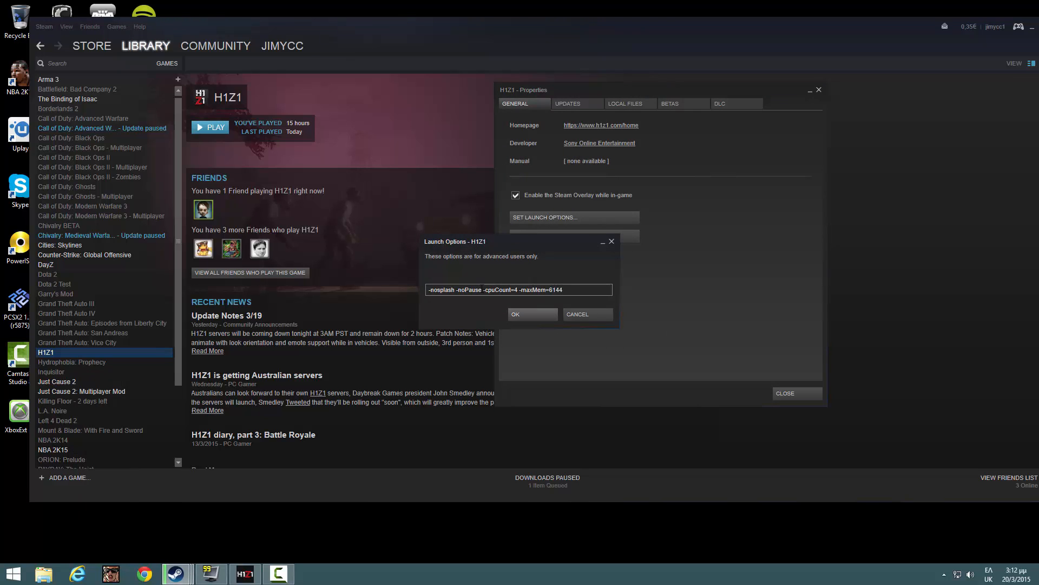
double_click(455, 290)
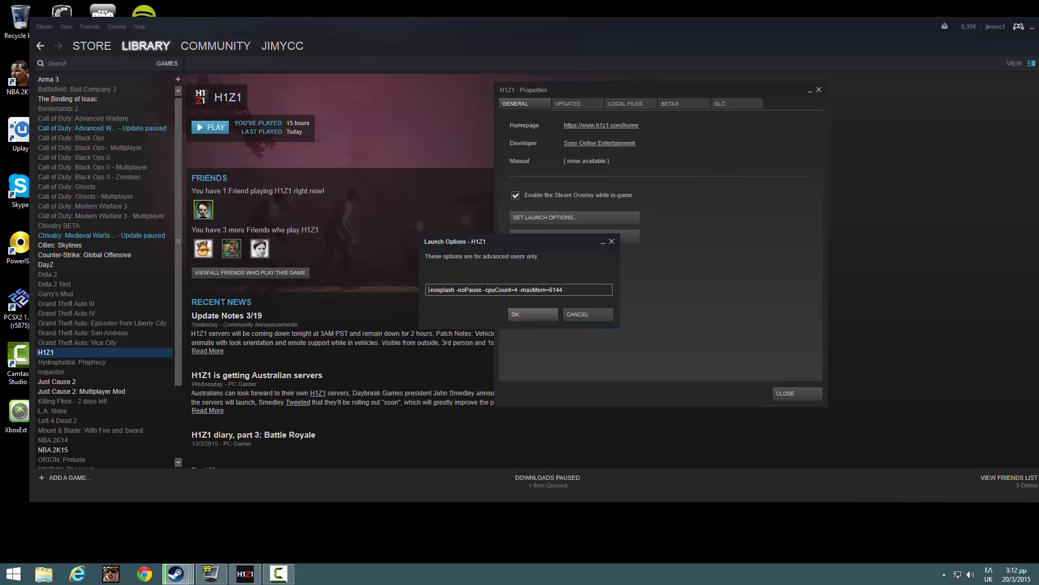
left_click_drag(483, 290, 521, 290)
type("calc")
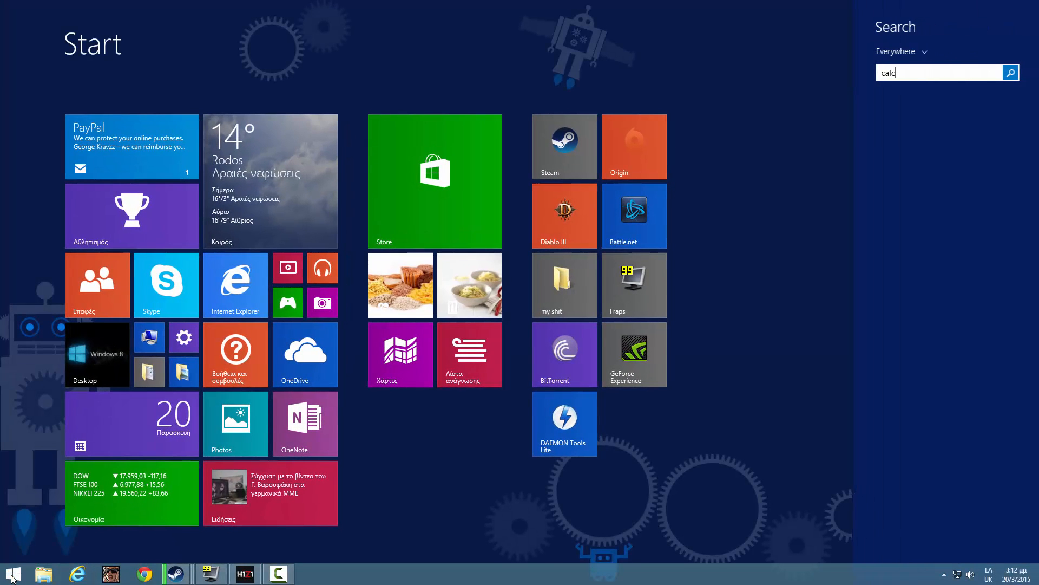
Launch Calculator beside the launch options and compute 1024 × 6 = 6144
key("enter")
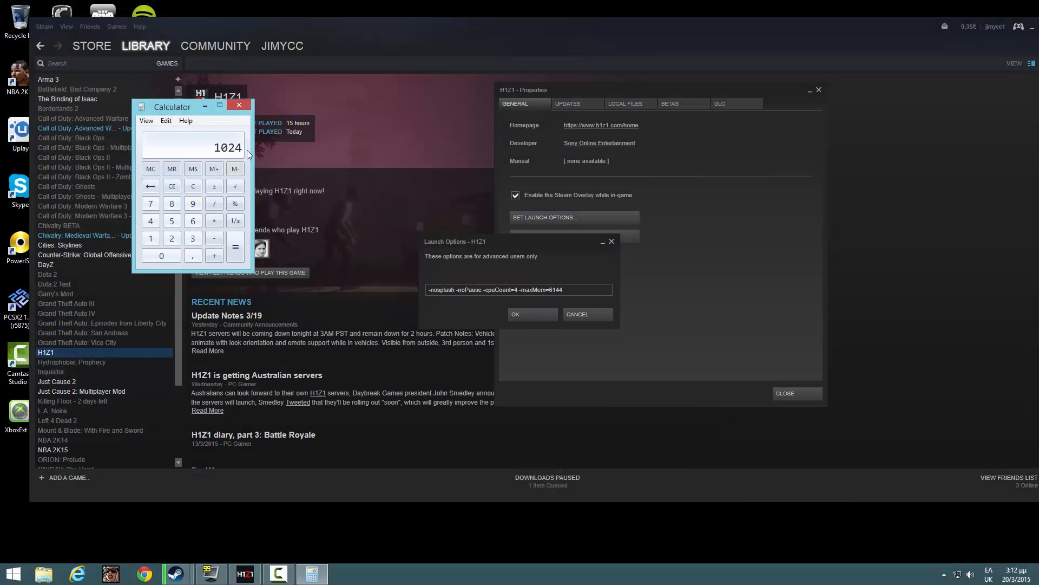
left_click_drag(172, 108, 435, 146)
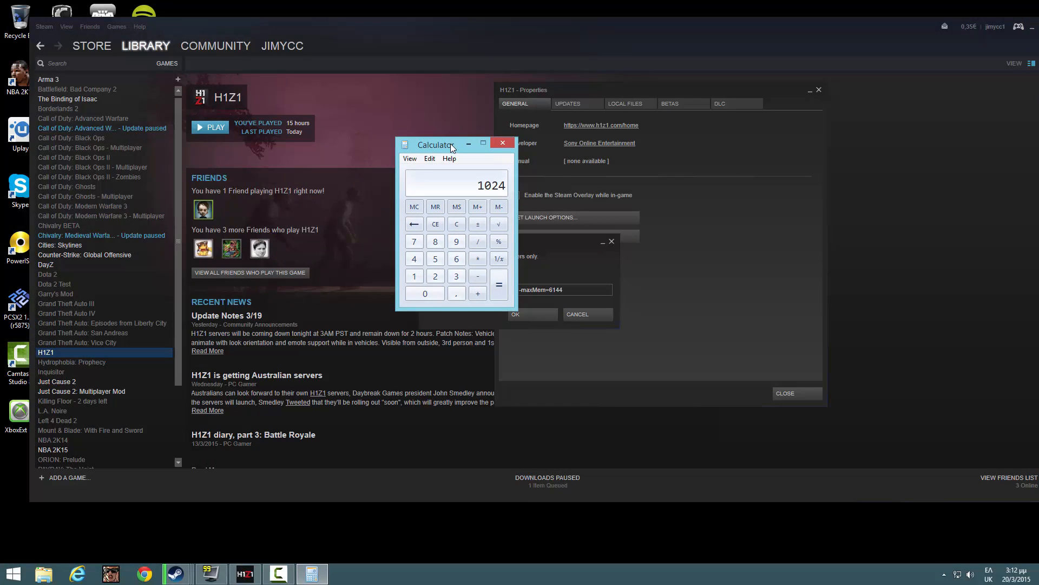
left_click_drag(437, 144, 417, 140)
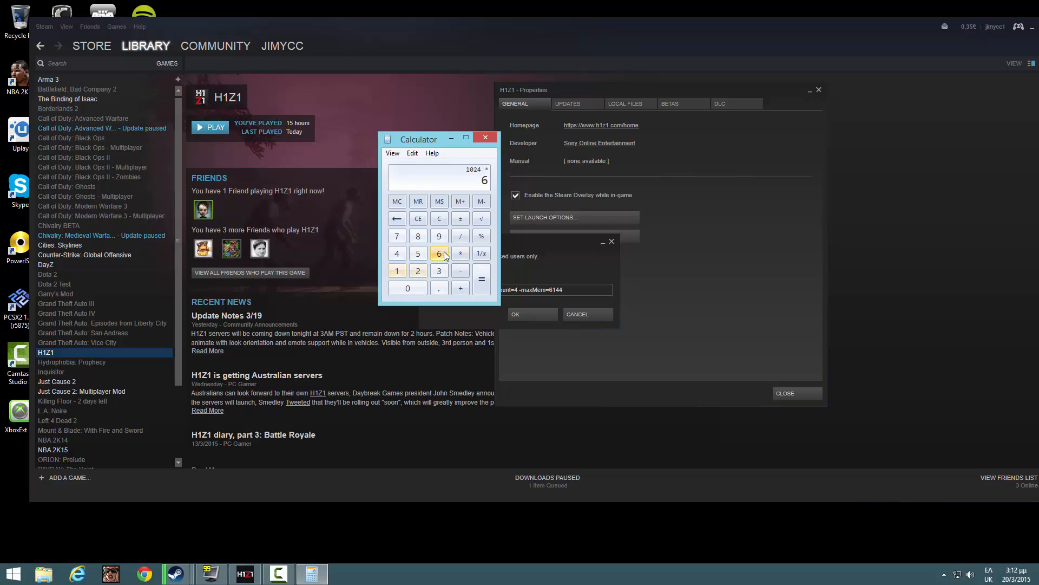
left_click(480, 278)
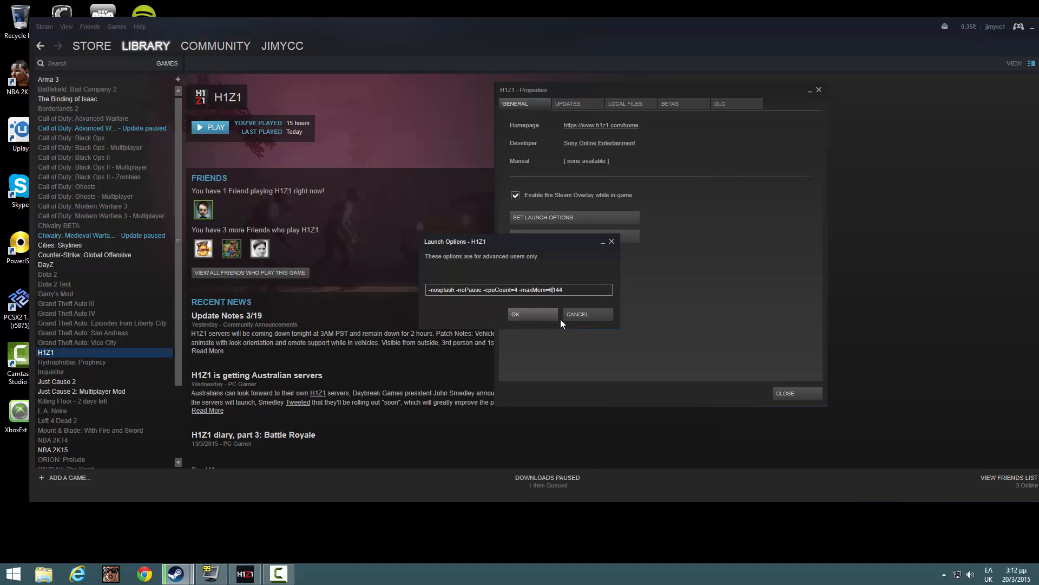
Confirm the launch options with OK and switch to the H1Z1 launcher window
left_click(533, 314)
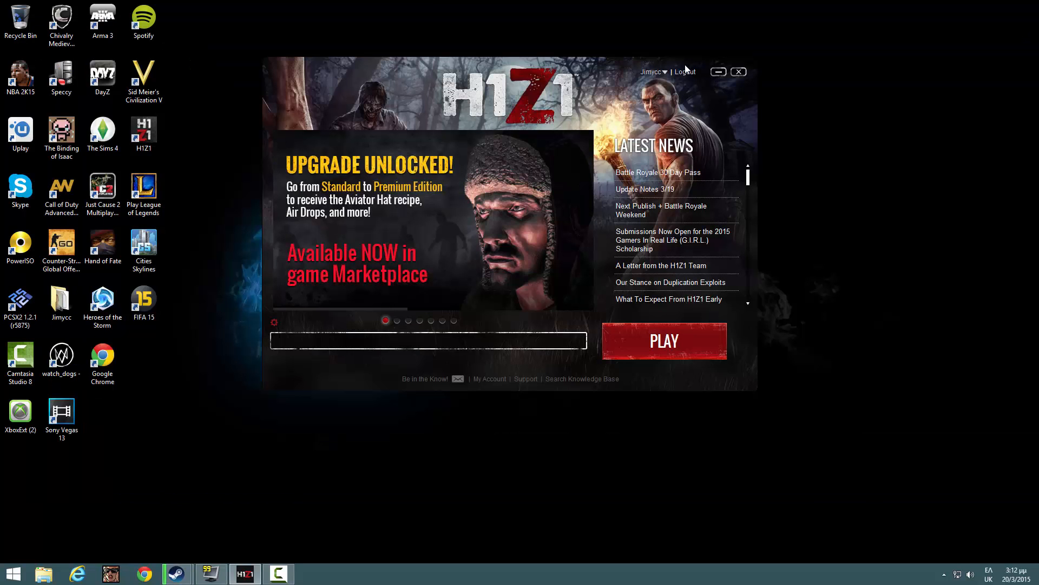
left_click(944, 574)
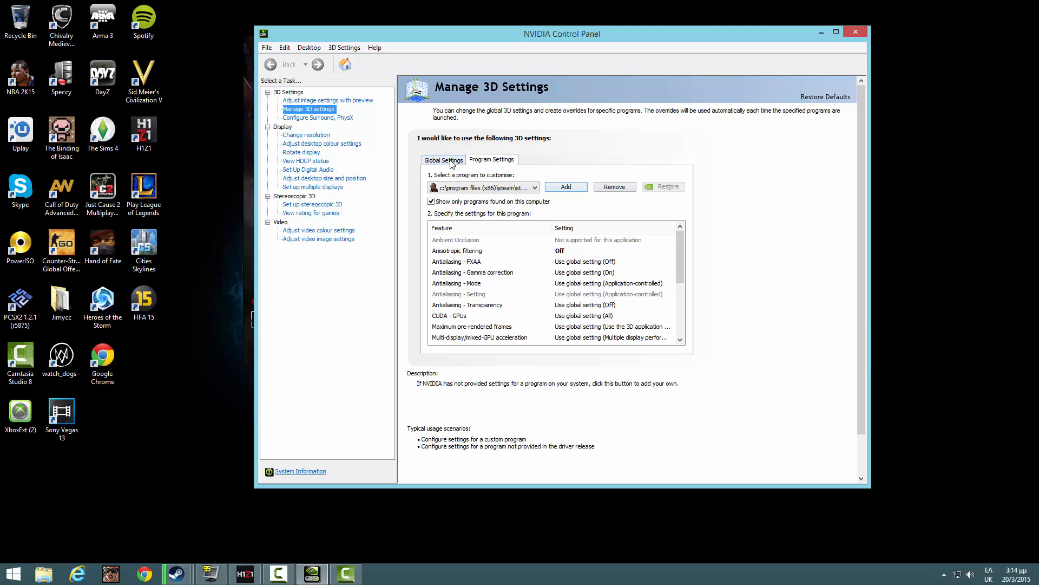
Add H1Z1 as a custom program under Program Settings in Manage 3D Settings
left_click(492, 159)
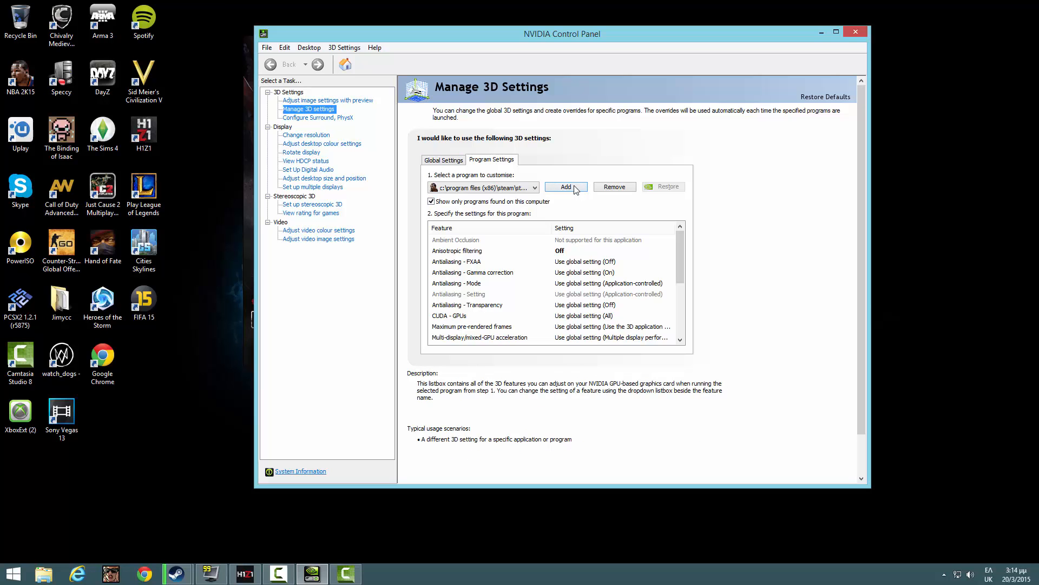
left_click(565, 186)
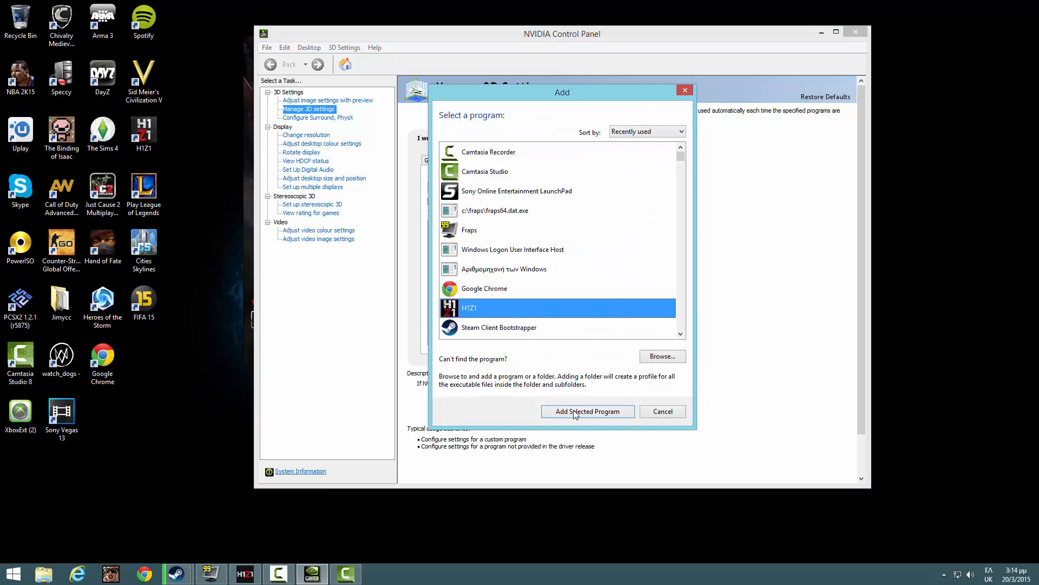
left_click(586, 411)
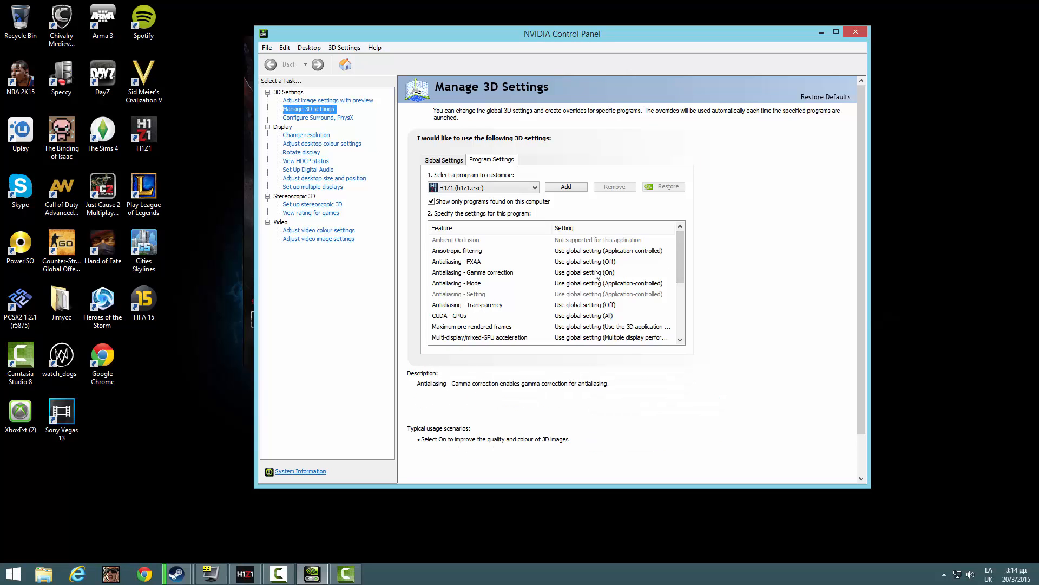
mouse_move(497, 278)
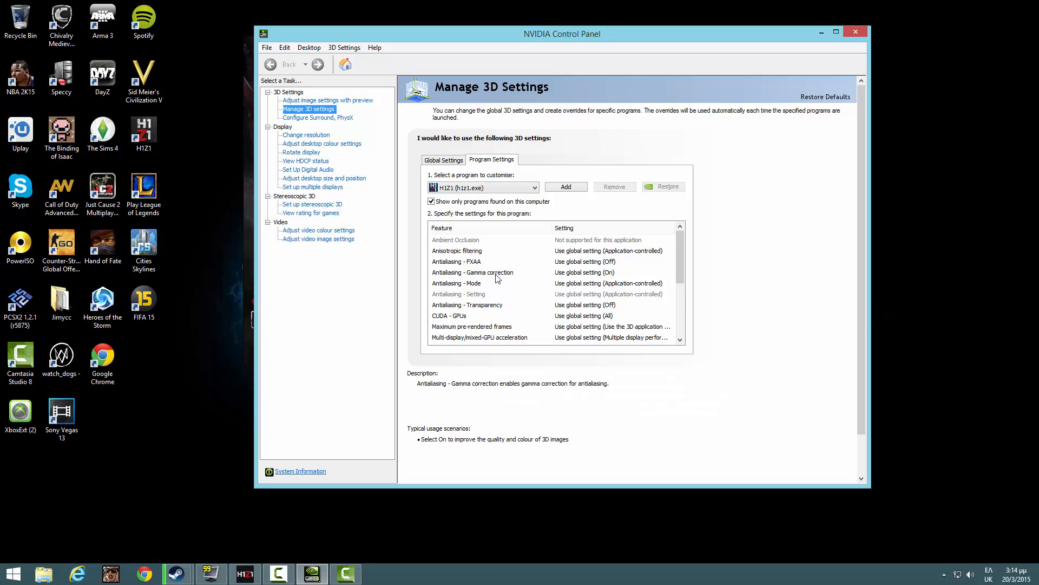
Set Gamma correction Off and Antialiasing Mode to override the game's settings
left_click(473, 273)
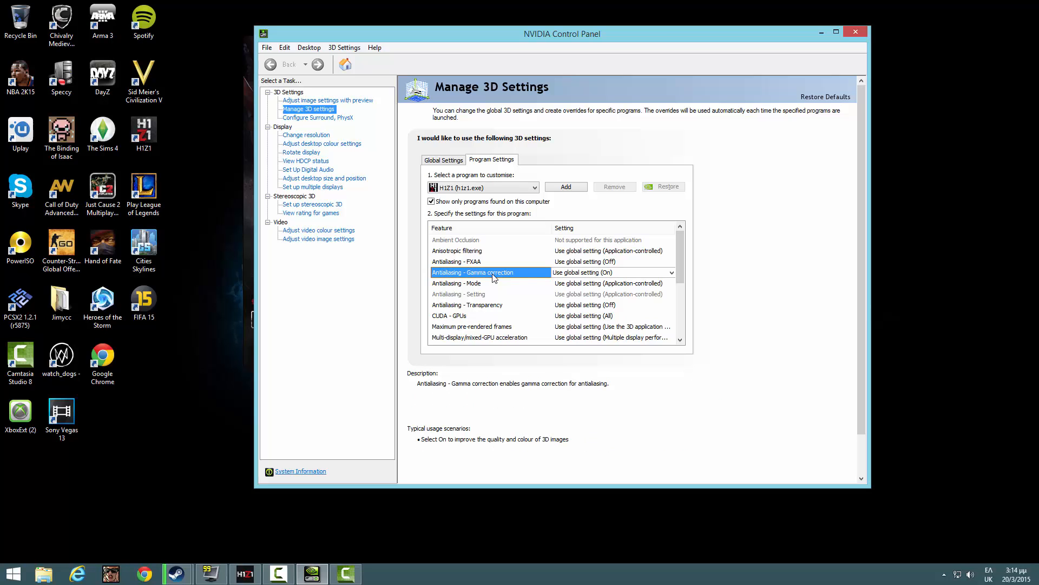
left_click(610, 272)
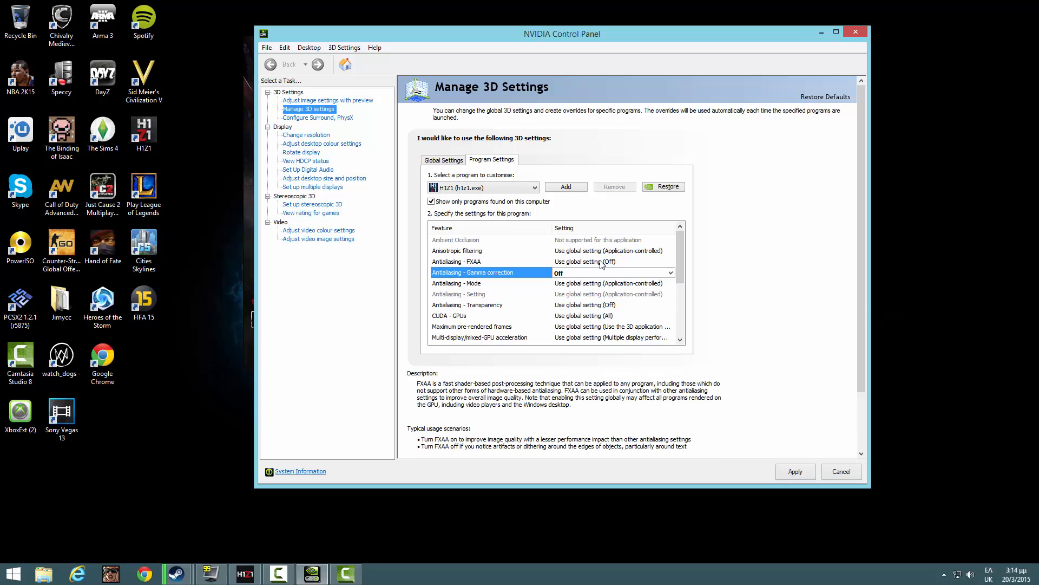
left_click(457, 261)
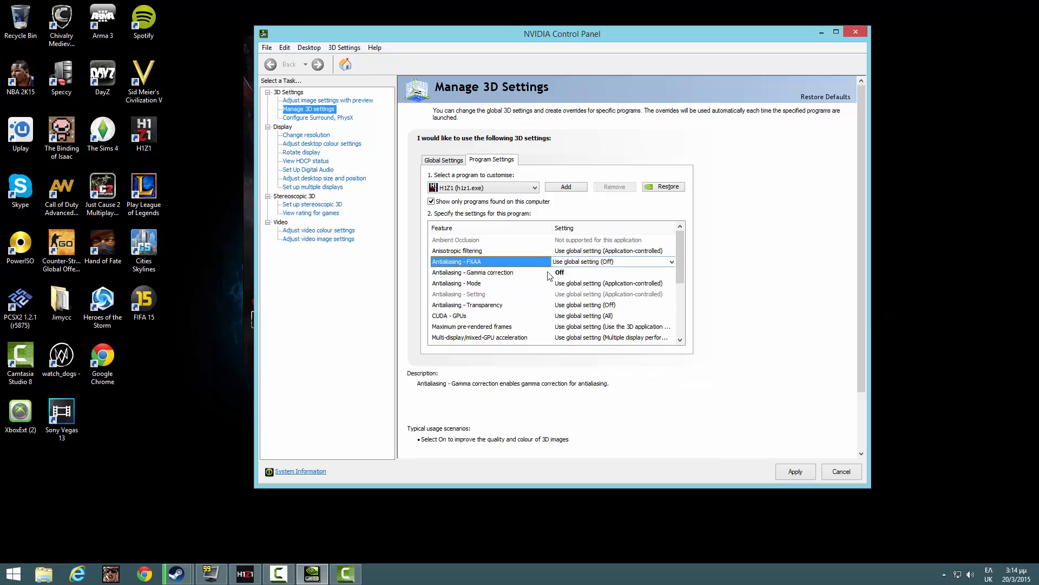
left_click(473, 272)
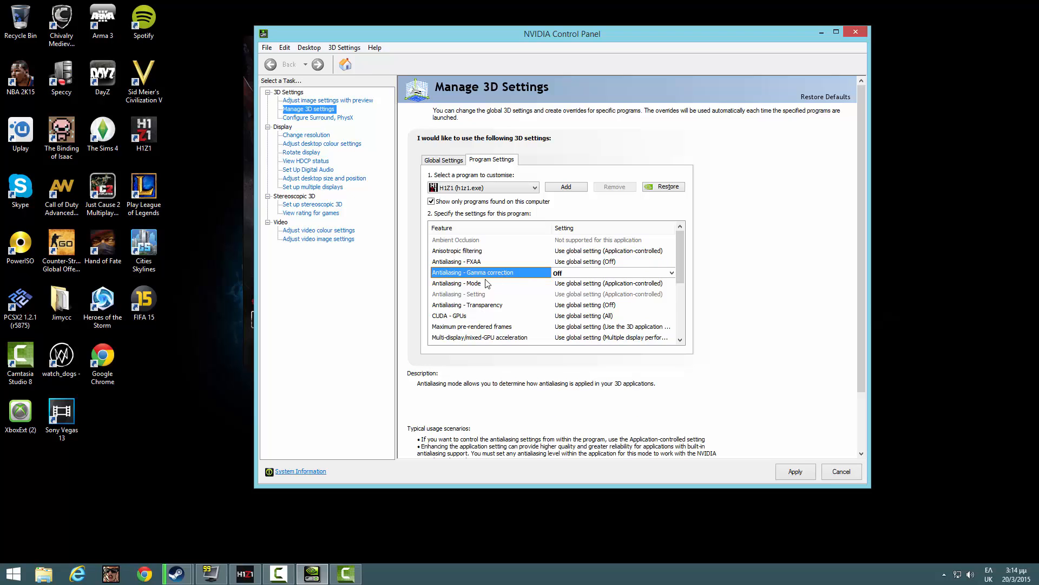
left_click(455, 283)
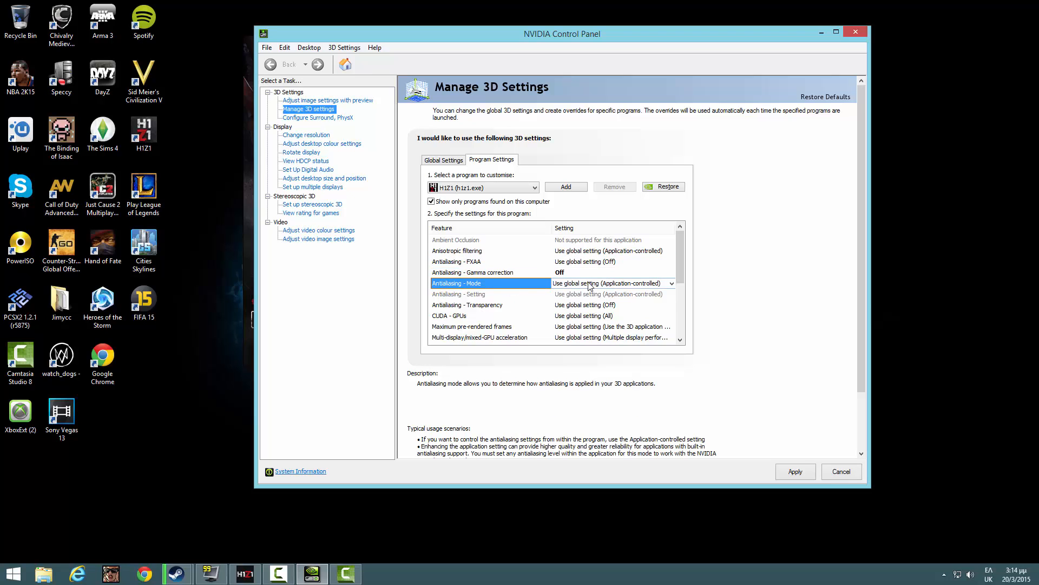
left_click(671, 283)
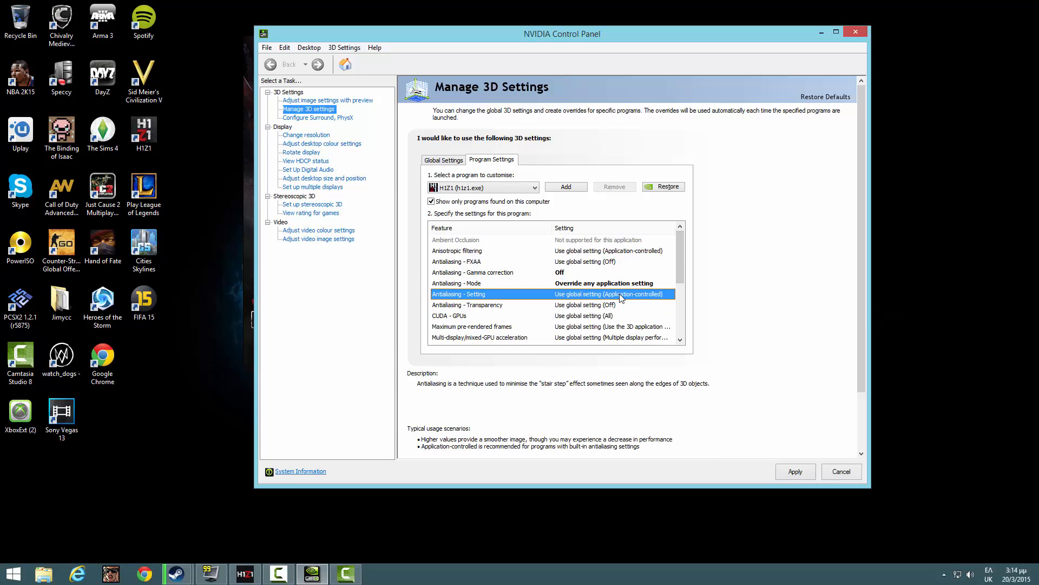
Review the CUDA GPU choices and leave them unchanged
scroll("down", 3)
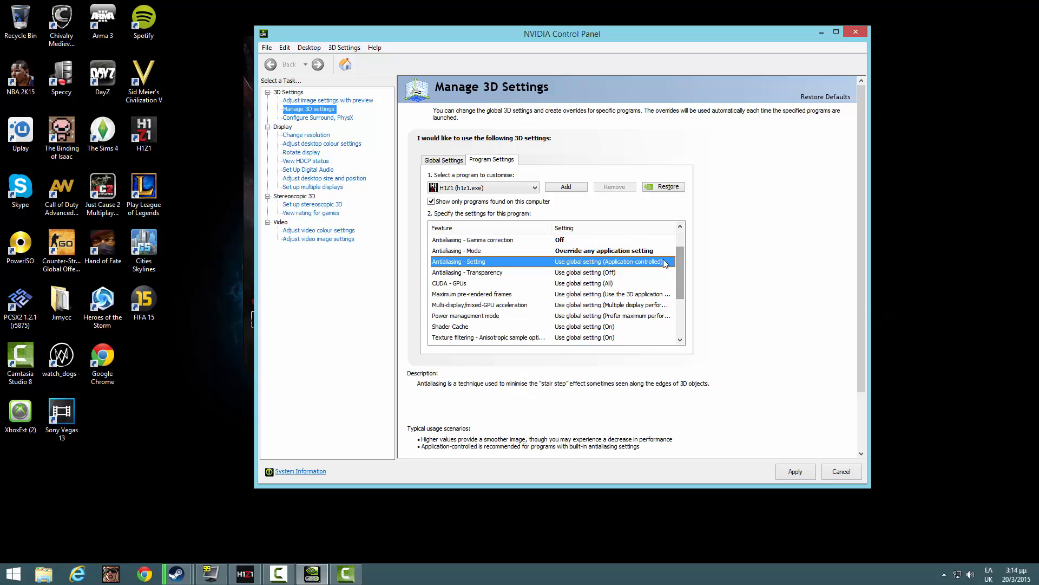
left_click(671, 273)
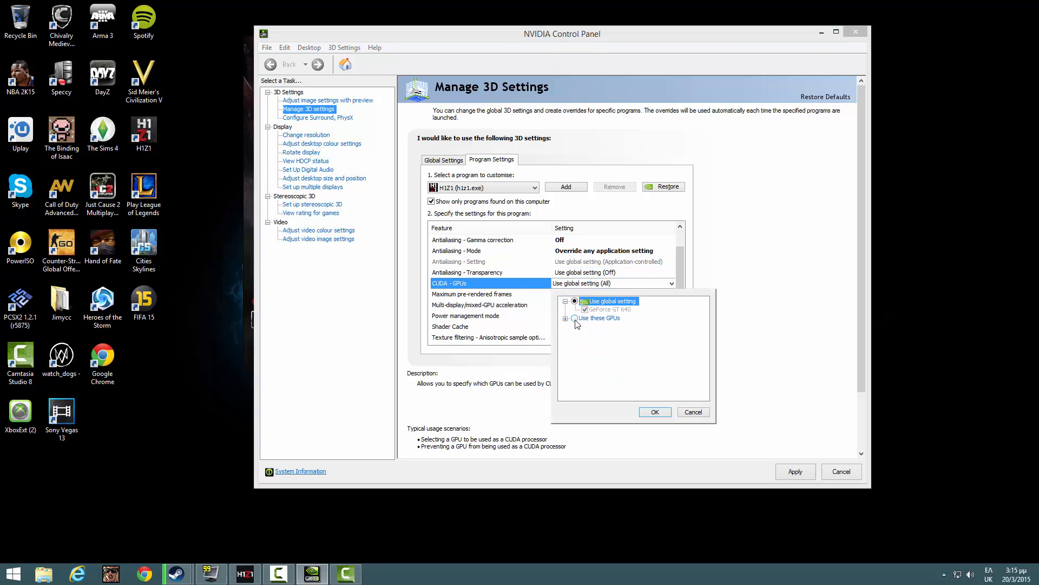
left_click(575, 318)
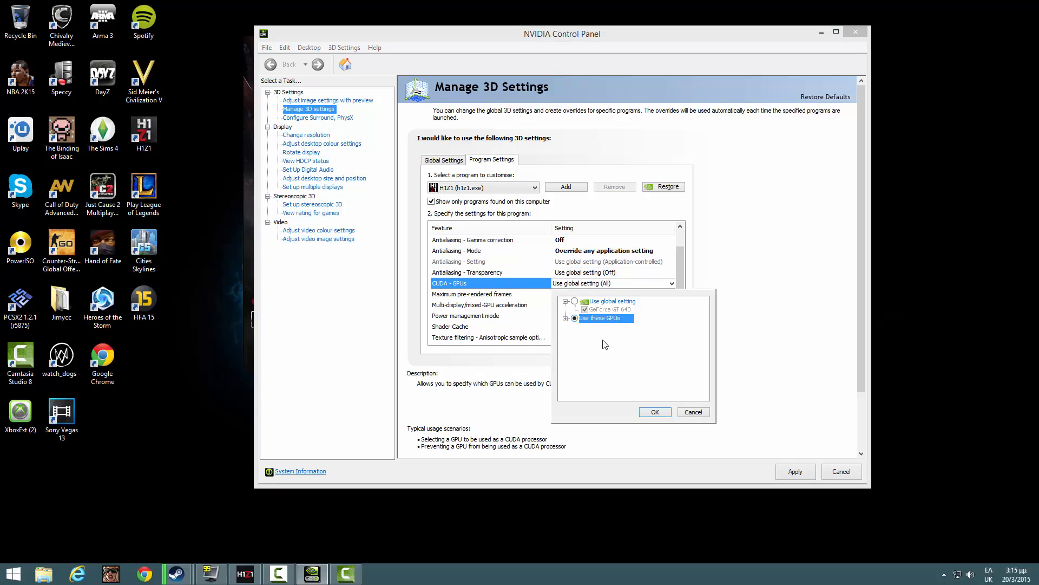
left_click(693, 411)
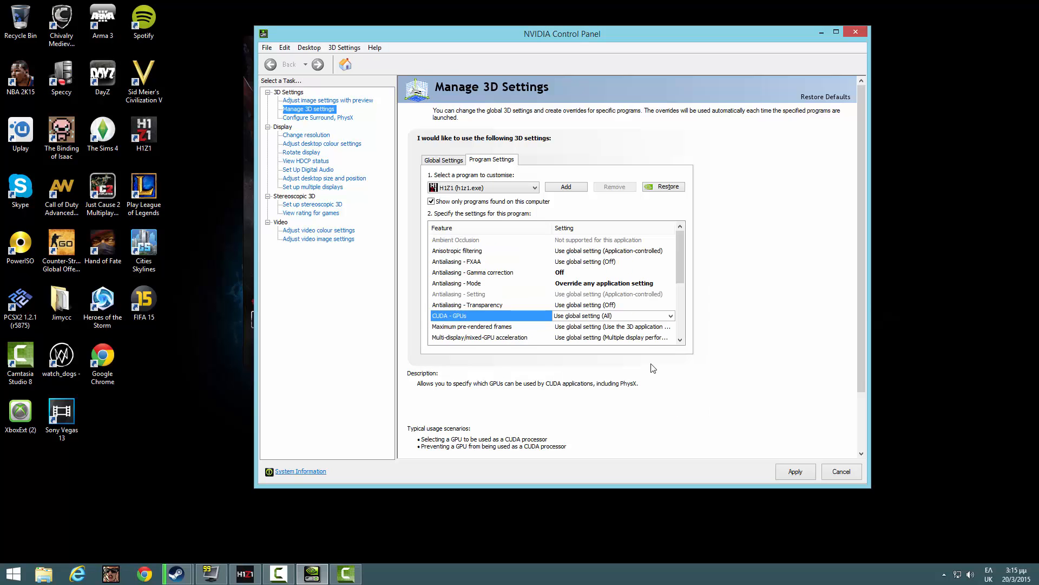
Set Maximum pre-rendered frames to Use the 3D application setting and review Vertical sync
scroll("down", 3)
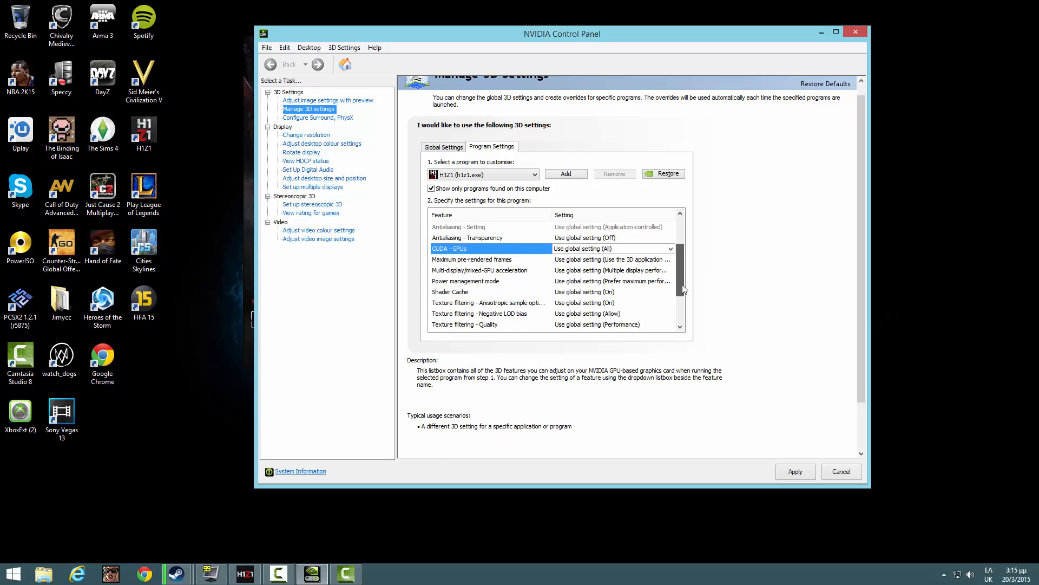
left_click(671, 259)
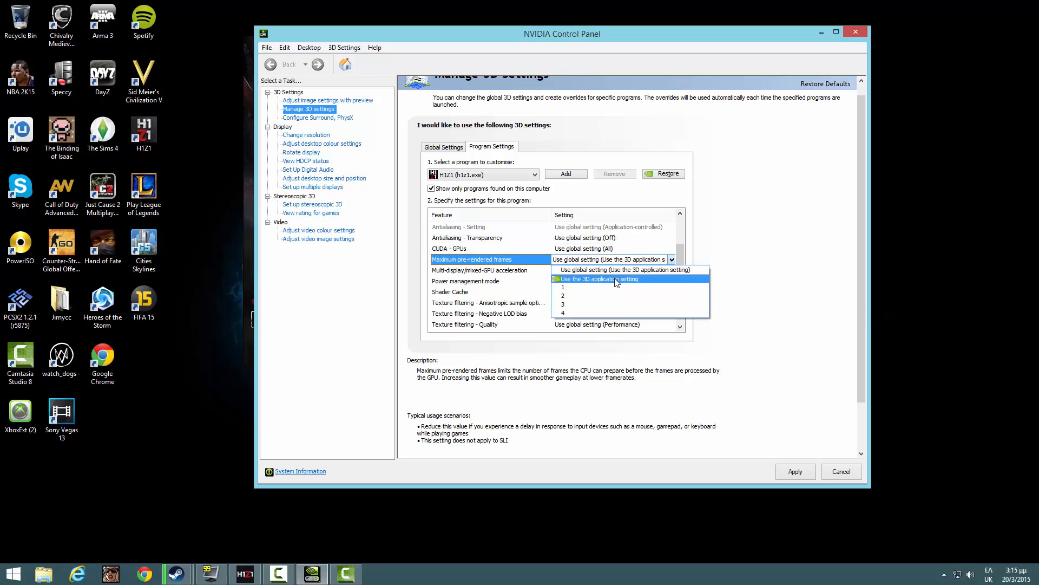
left_click(598, 278)
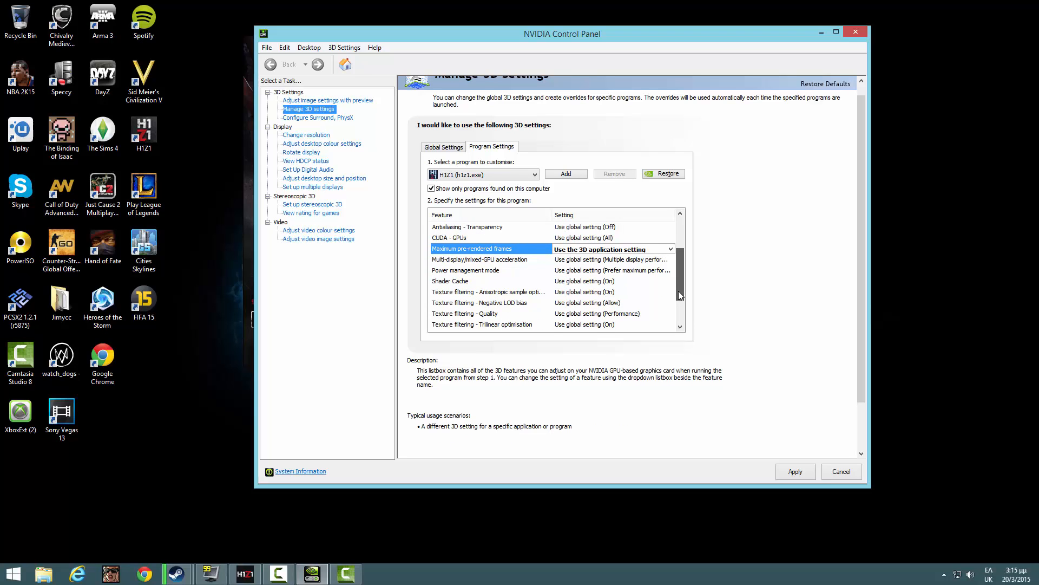
scroll("down", 3)
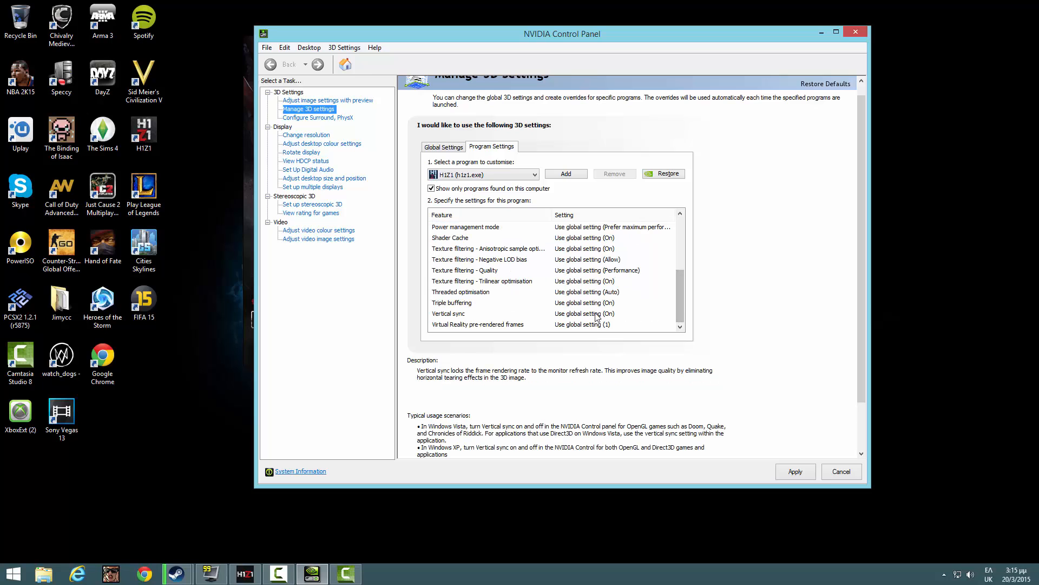
left_click(671, 314)
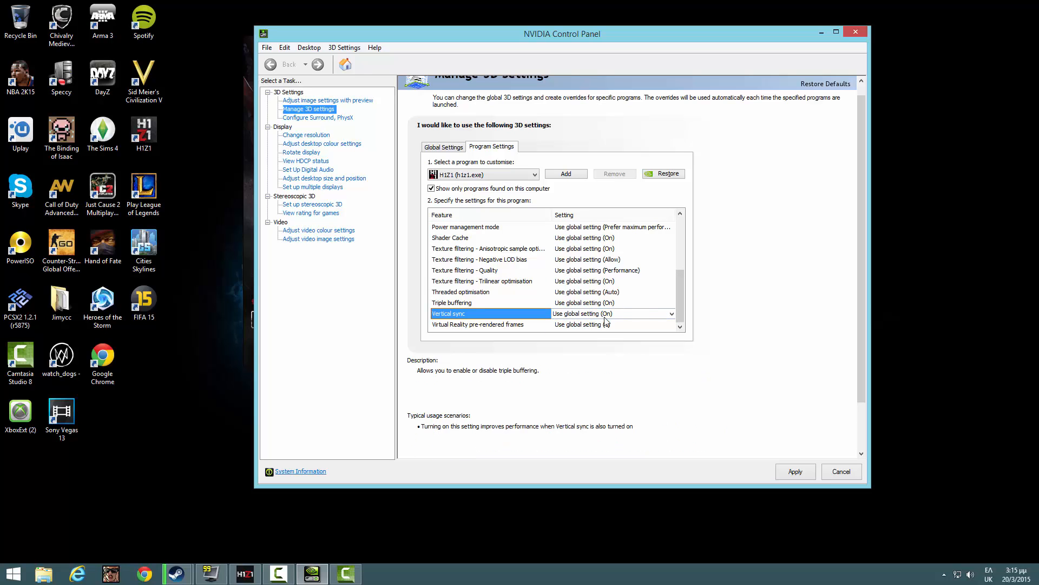
left_click(671, 313)
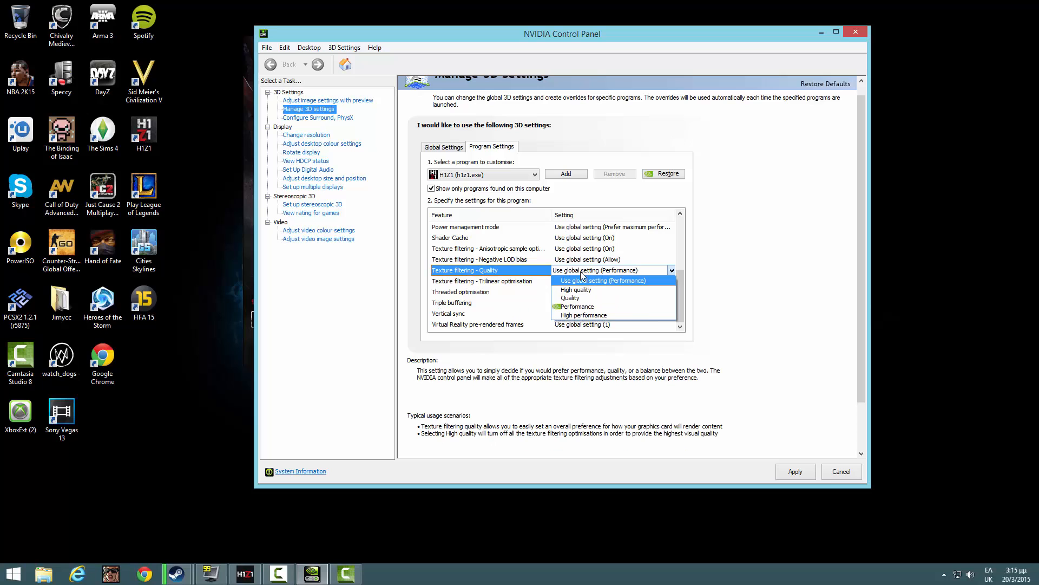
Set Texture filtering quality to High performance and Negative LOD bias to Allow
left_click(582, 315)
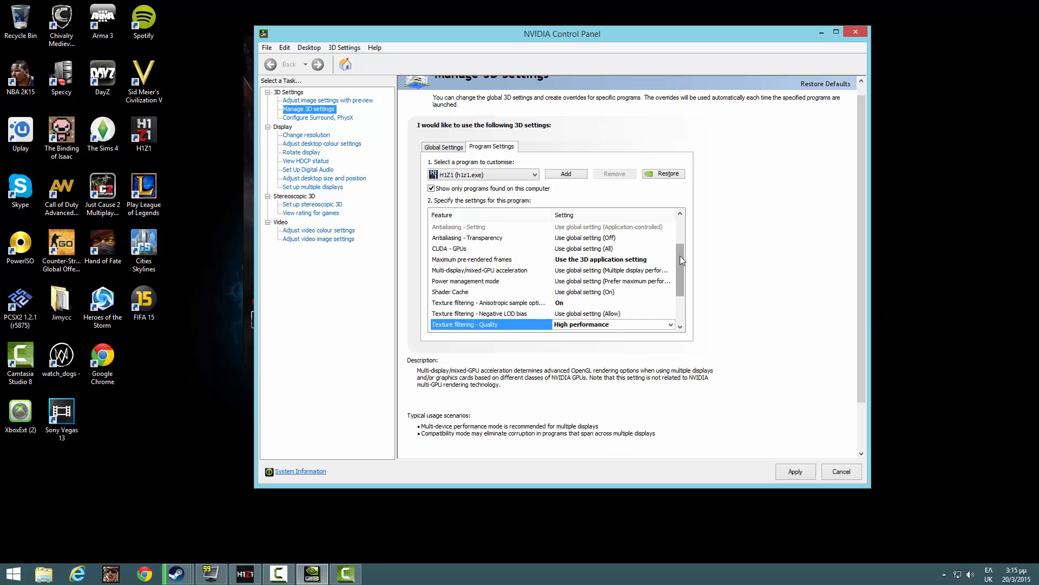
scroll("down", 3)
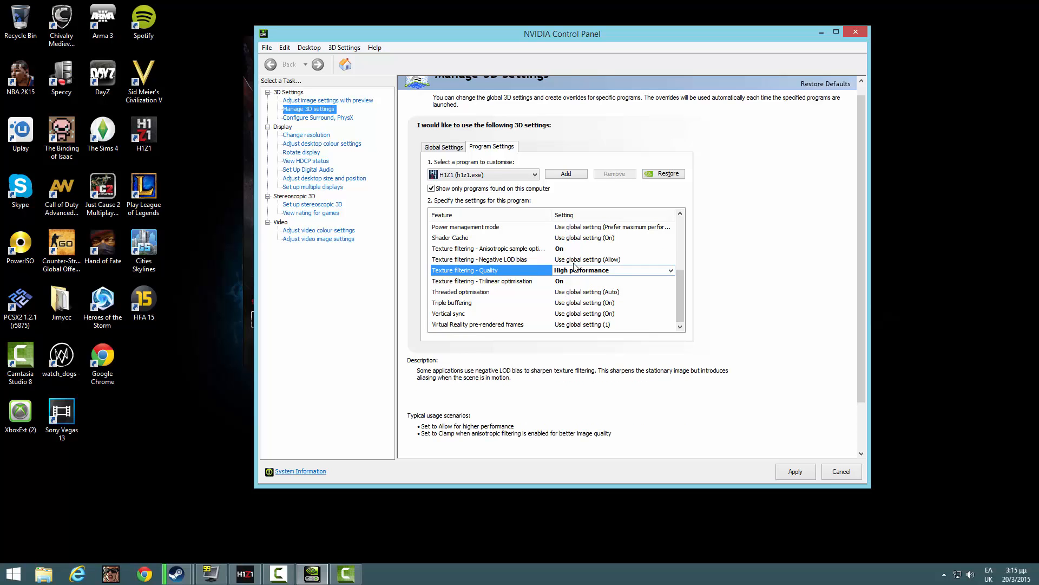
left_click(481, 258)
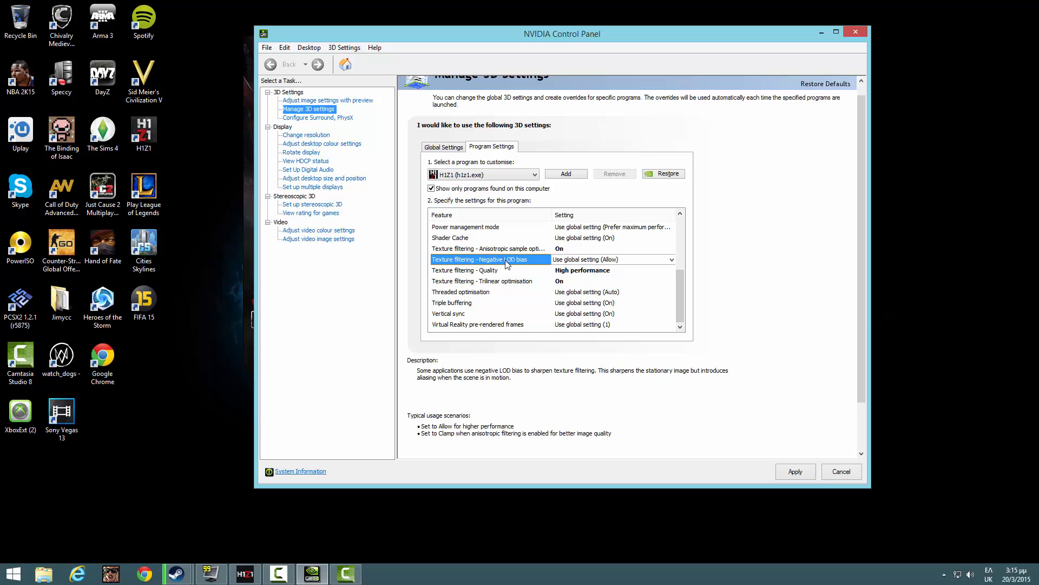
left_click(671, 259)
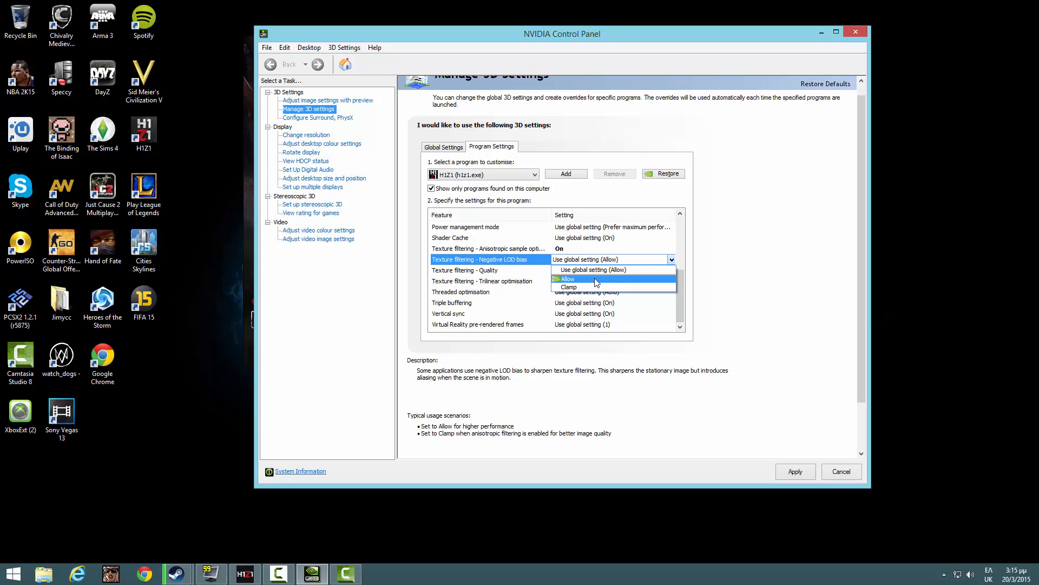
left_click(565, 279)
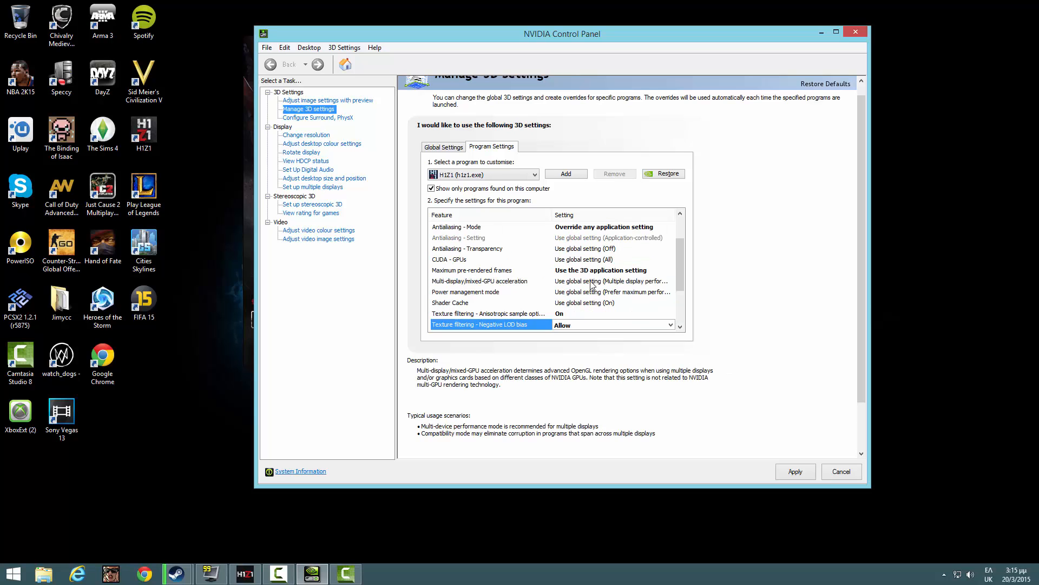
Set VR pre-rendered frames to 1 and Power management to Prefer maximum performance
scroll("down", 3)
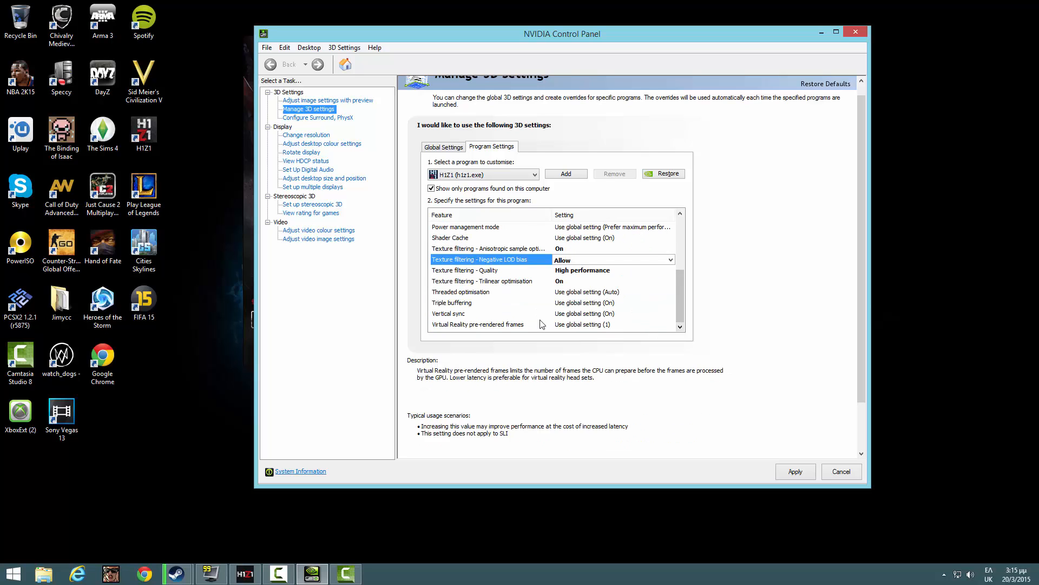
left_click(672, 324)
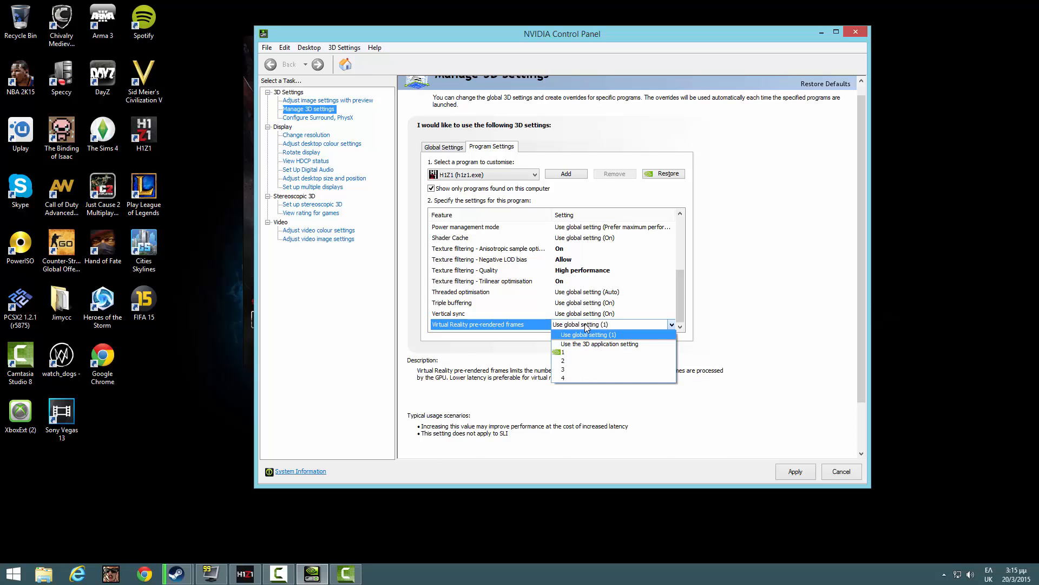
mouse_move(571, 351)
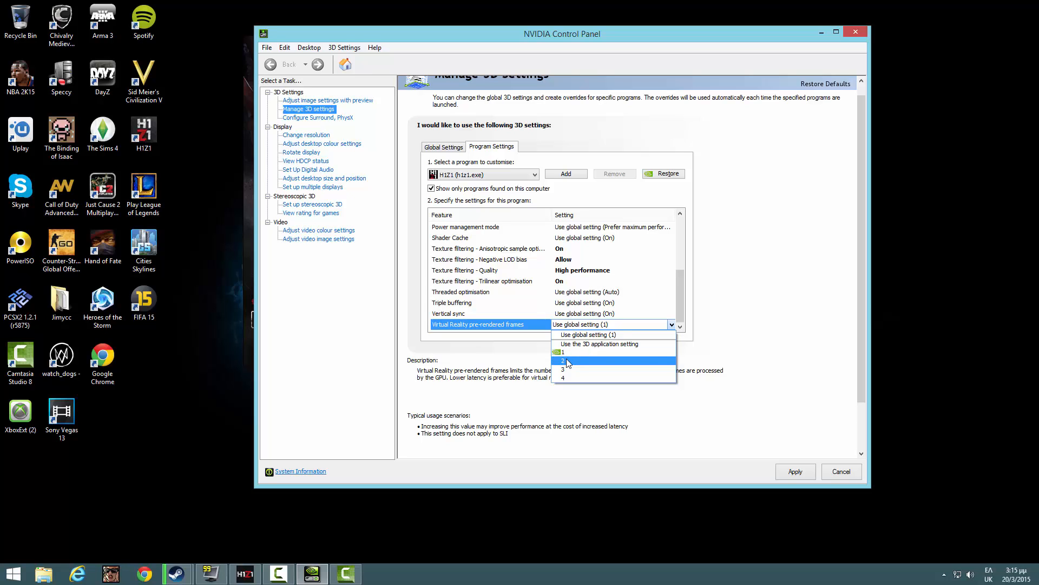
left_click(562, 351)
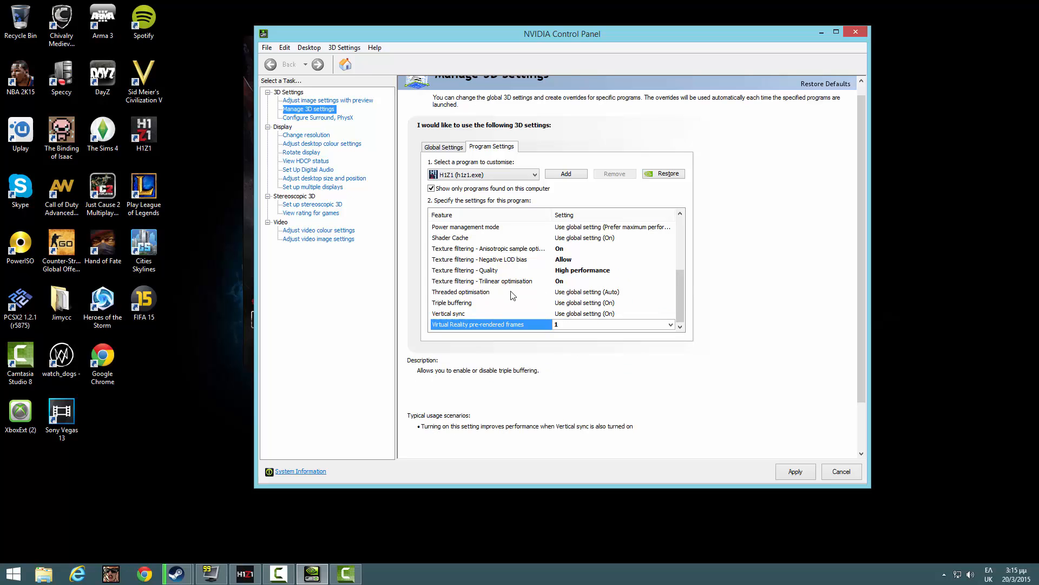
left_click(460, 291)
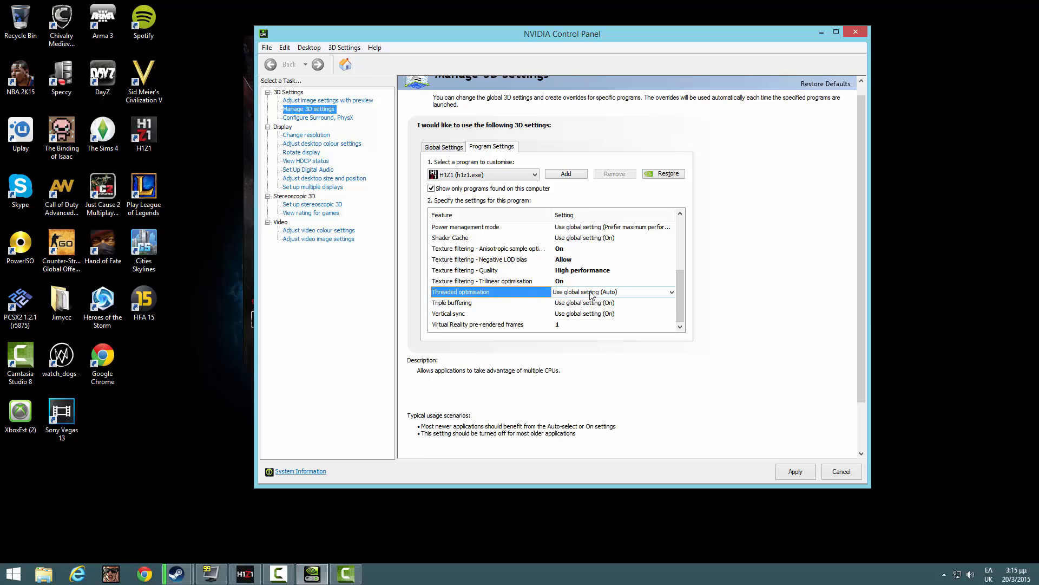
left_click(610, 291)
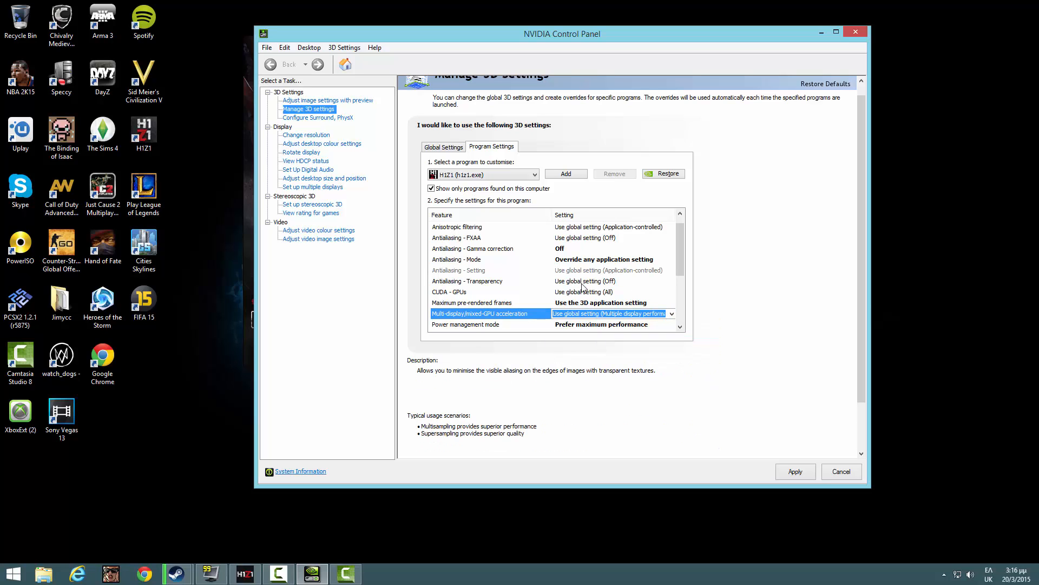
Scroll to the end of the h1z1.exe settings list to confirm the overrides before applying
scroll("down", 3)
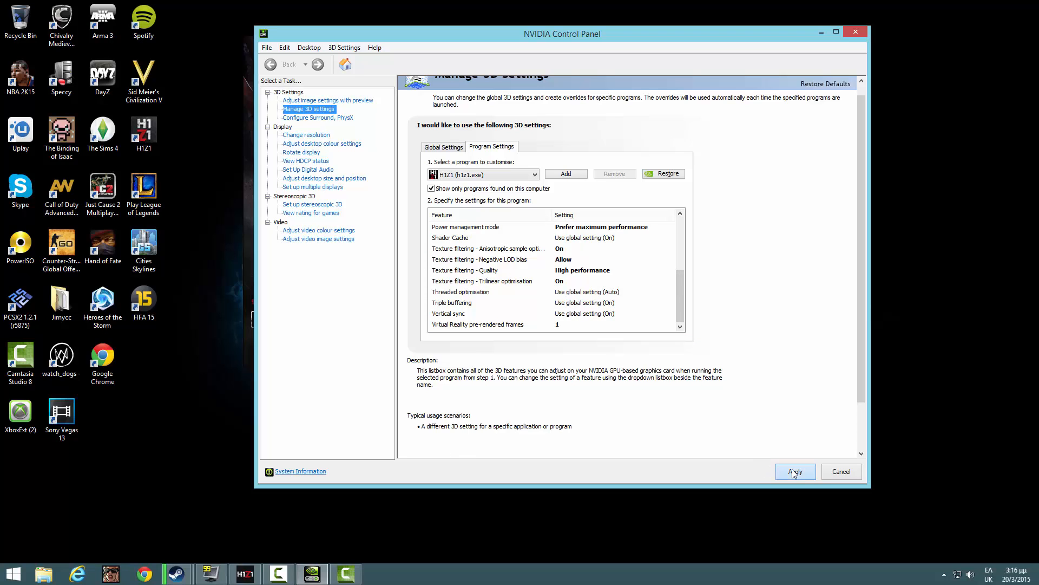
mouse_move(825, 445)
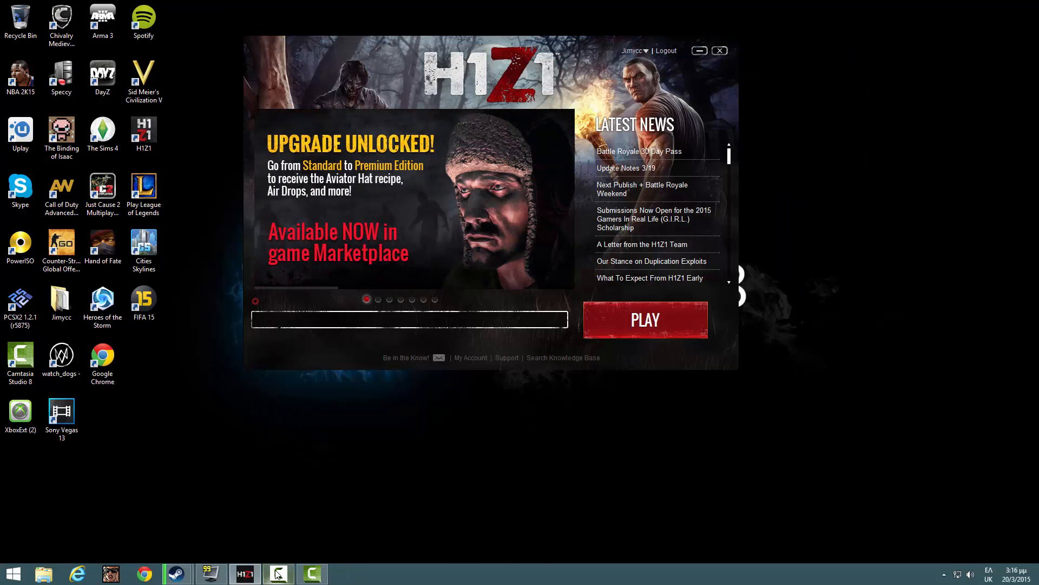
left_click(278, 573)
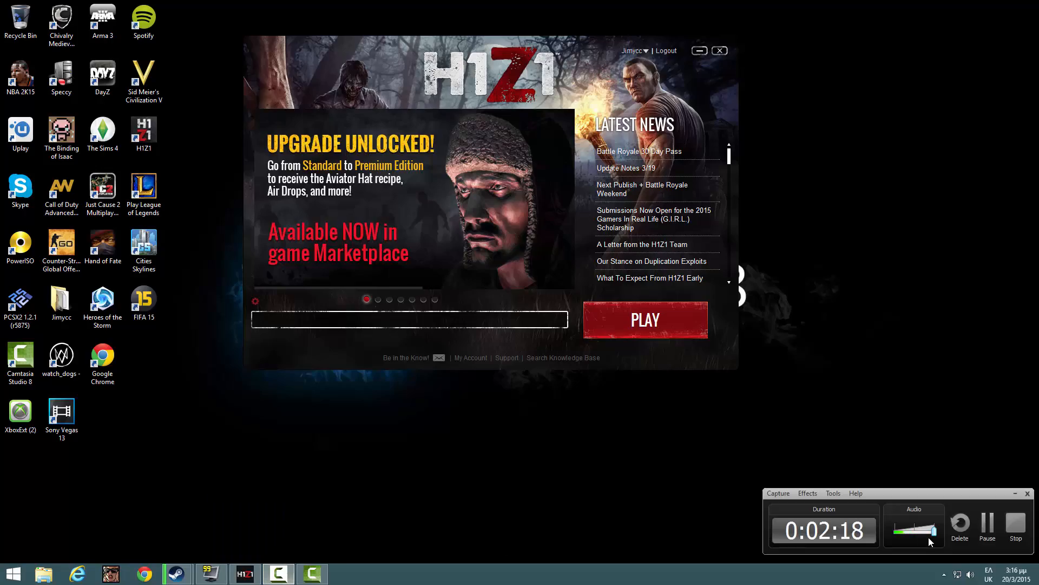
left_click(643, 318)
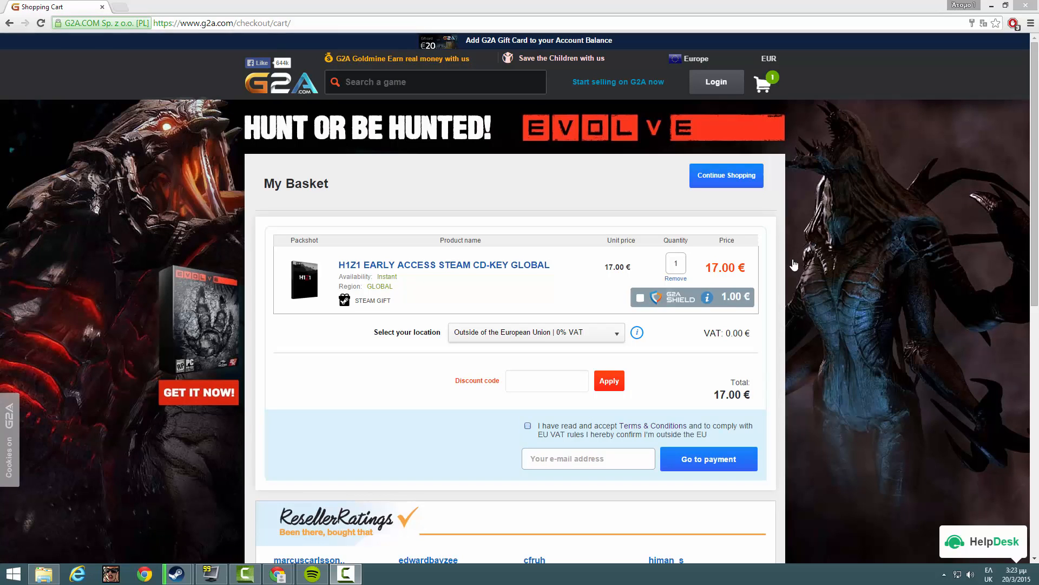
mouse_move(352, 169)
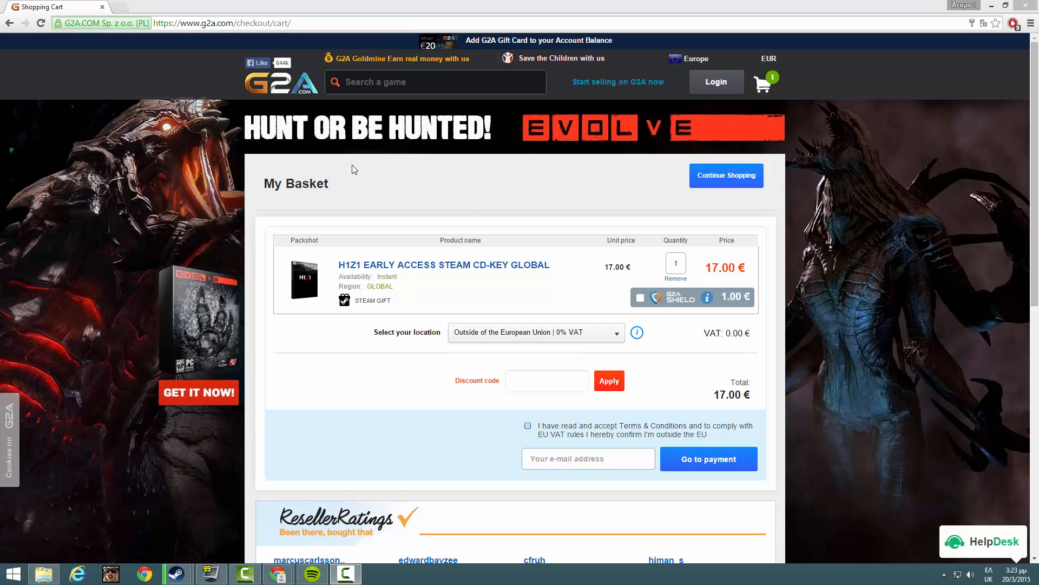
mouse_move(727, 256)
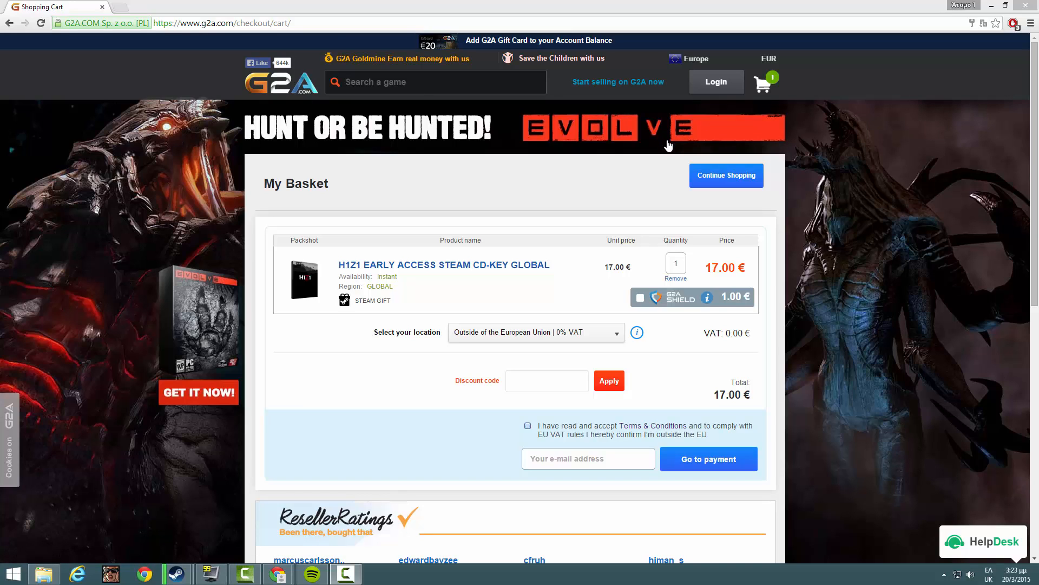
mouse_move(785, 267)
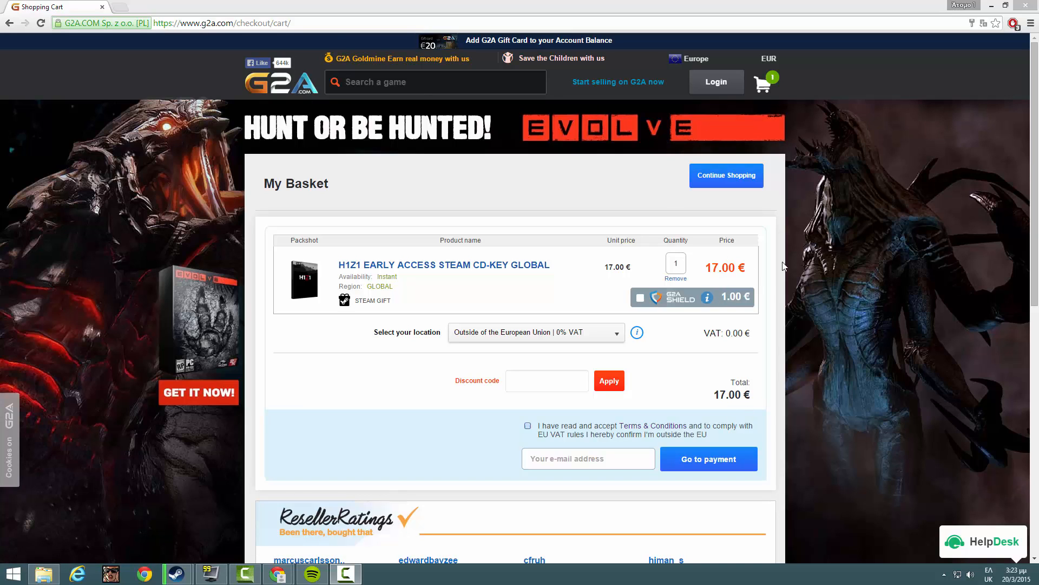
mouse_move(335, 114)
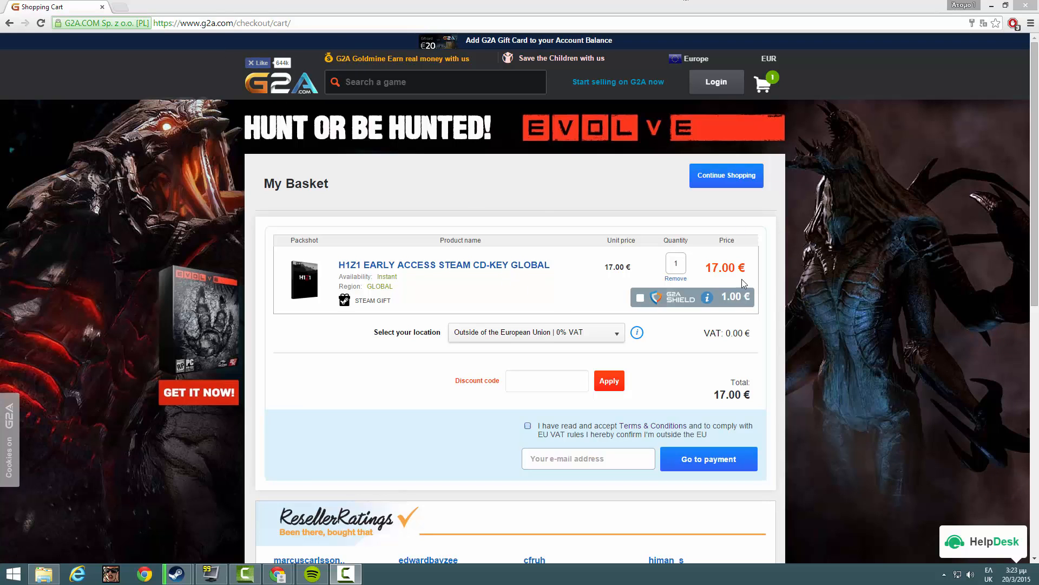
mouse_move(784, 285)
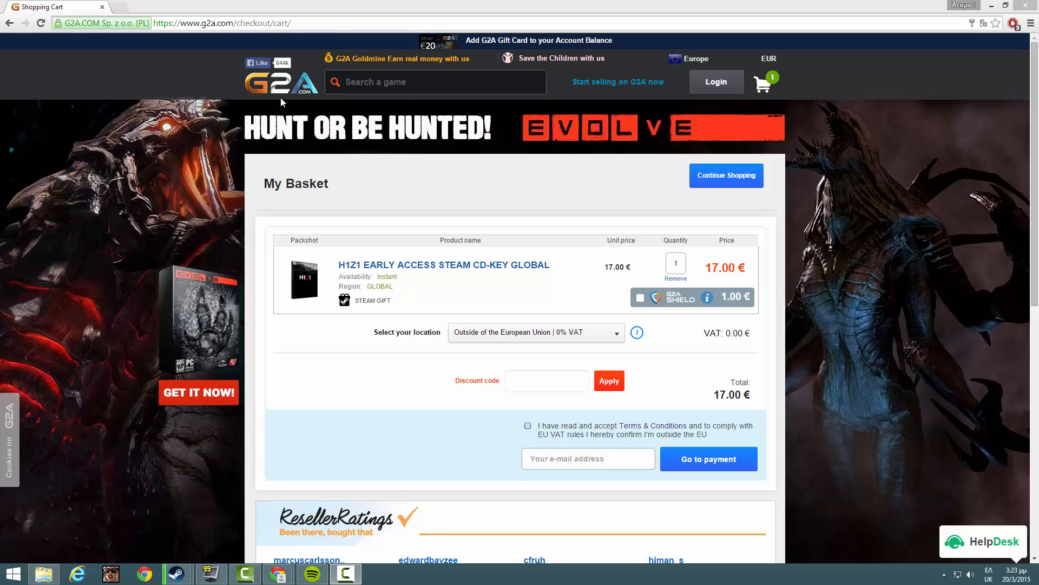
mouse_move(500, 326)
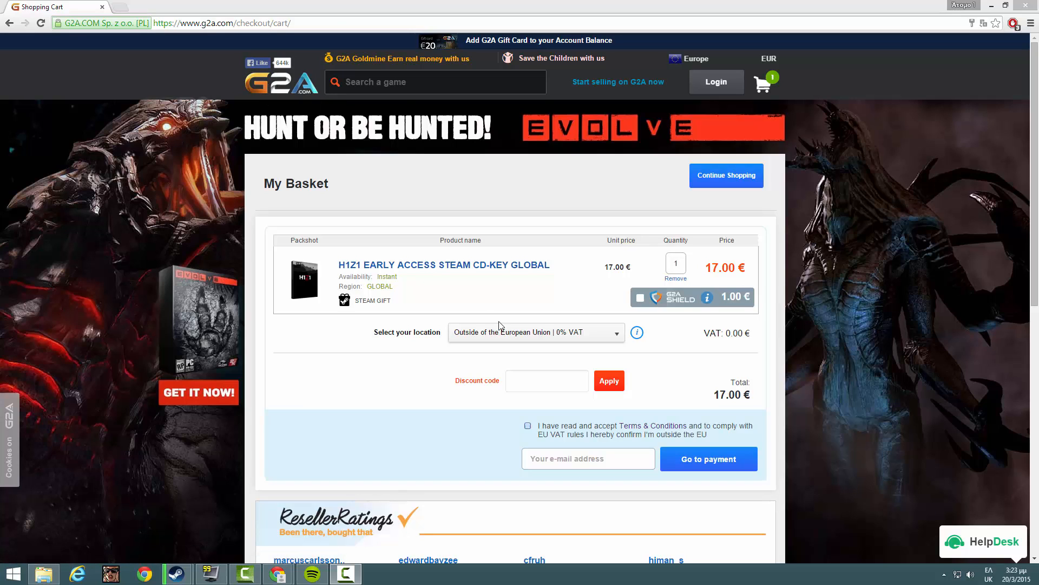
mouse_move(279, 572)
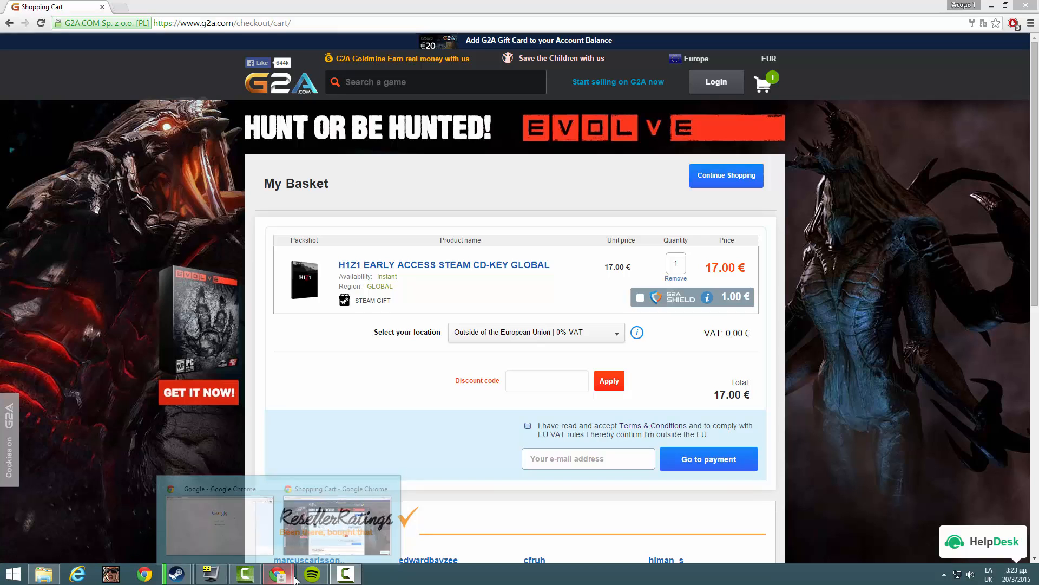